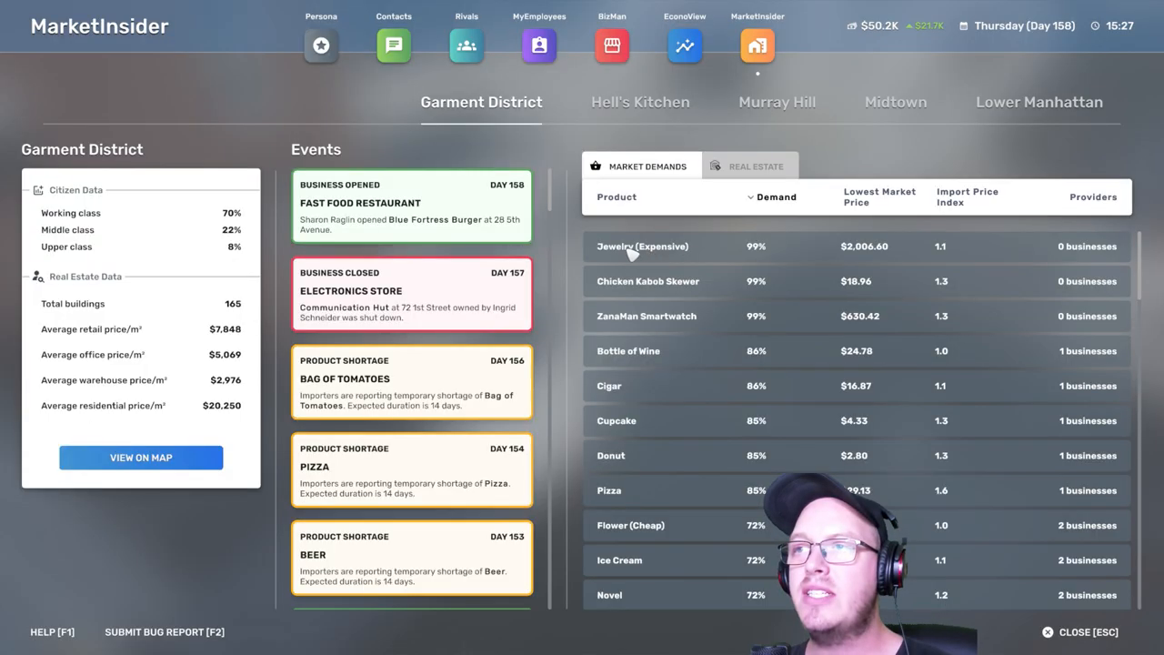
# Review market demand and finances, then start a jewelry store named 'Harper's Jewels' at 48 4th Street.
pyautogui.click(641, 102)
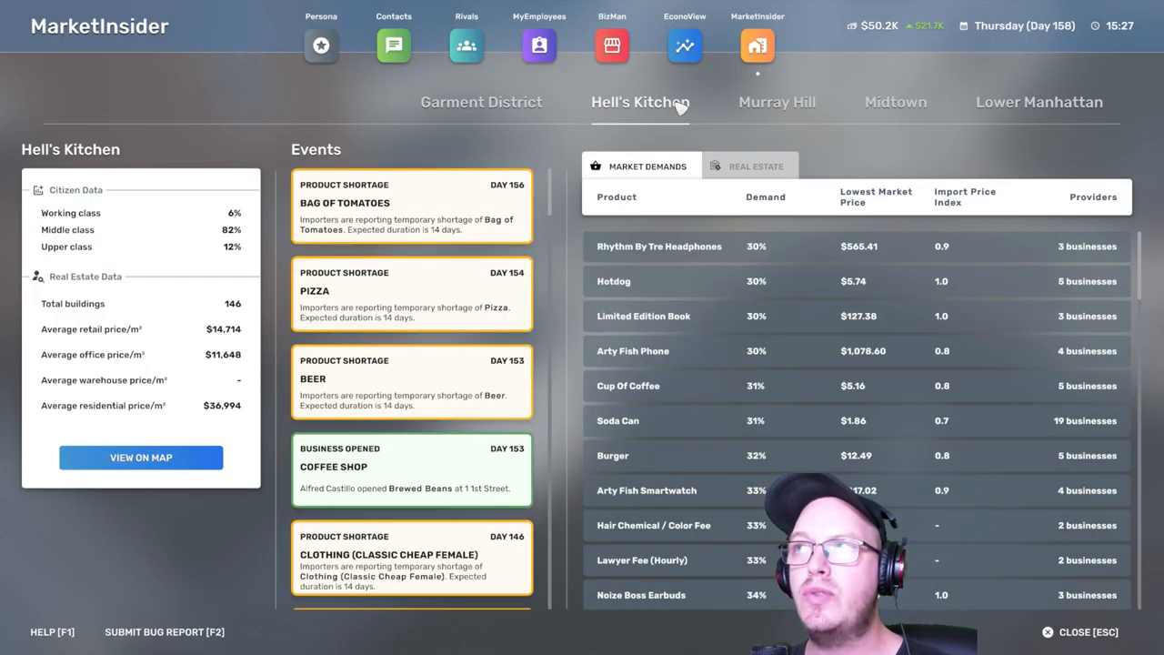
pyautogui.click(683, 45)
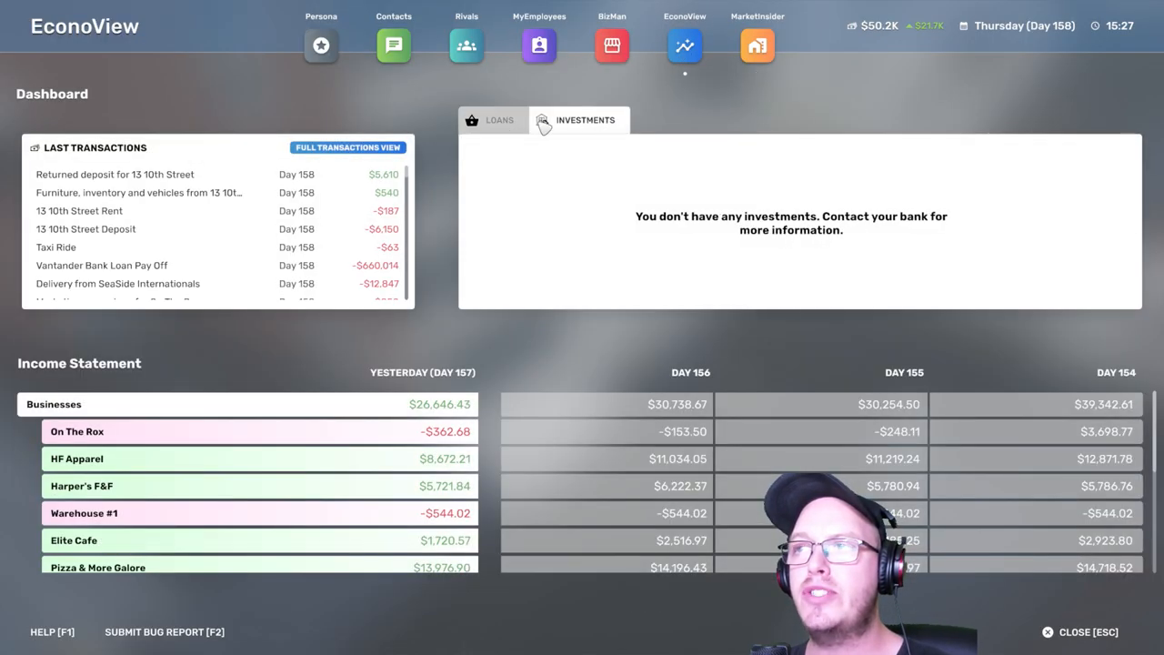
pyautogui.click(611, 45)
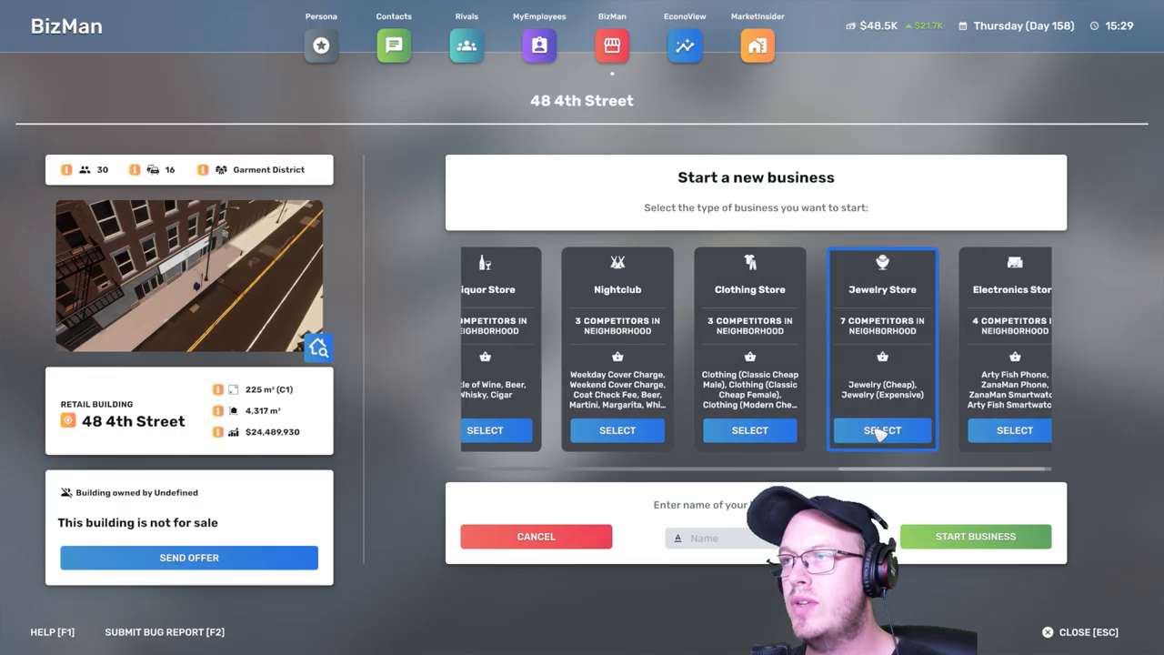
pyautogui.write("Harper's Jewels")
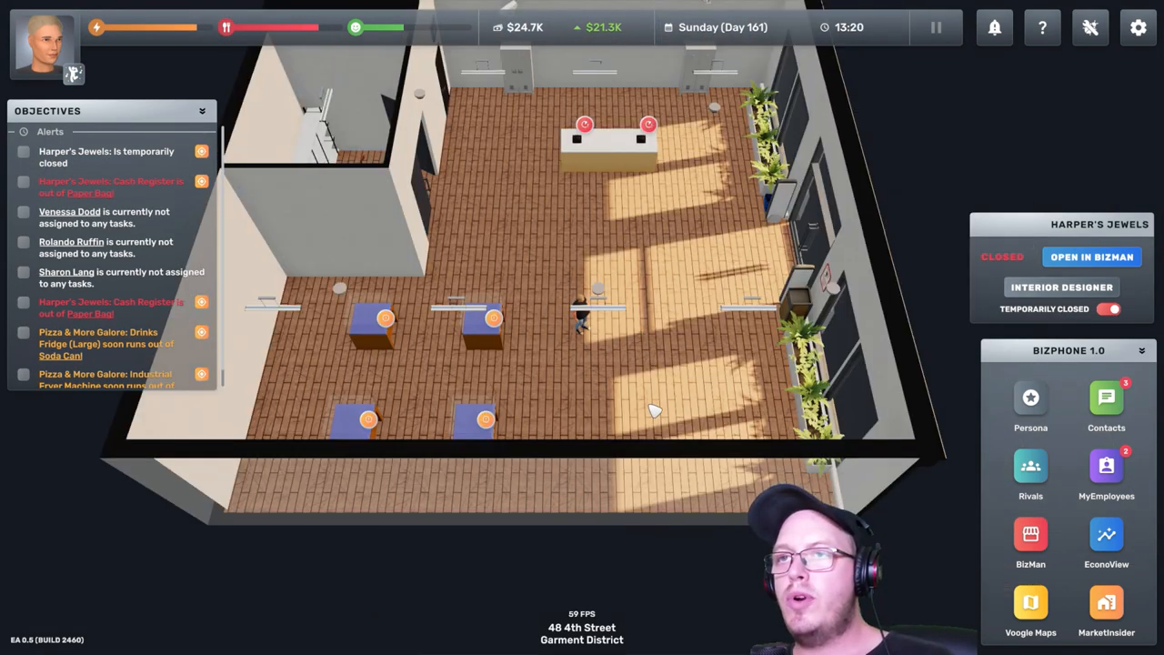
pyautogui.moveTo(651, 228)
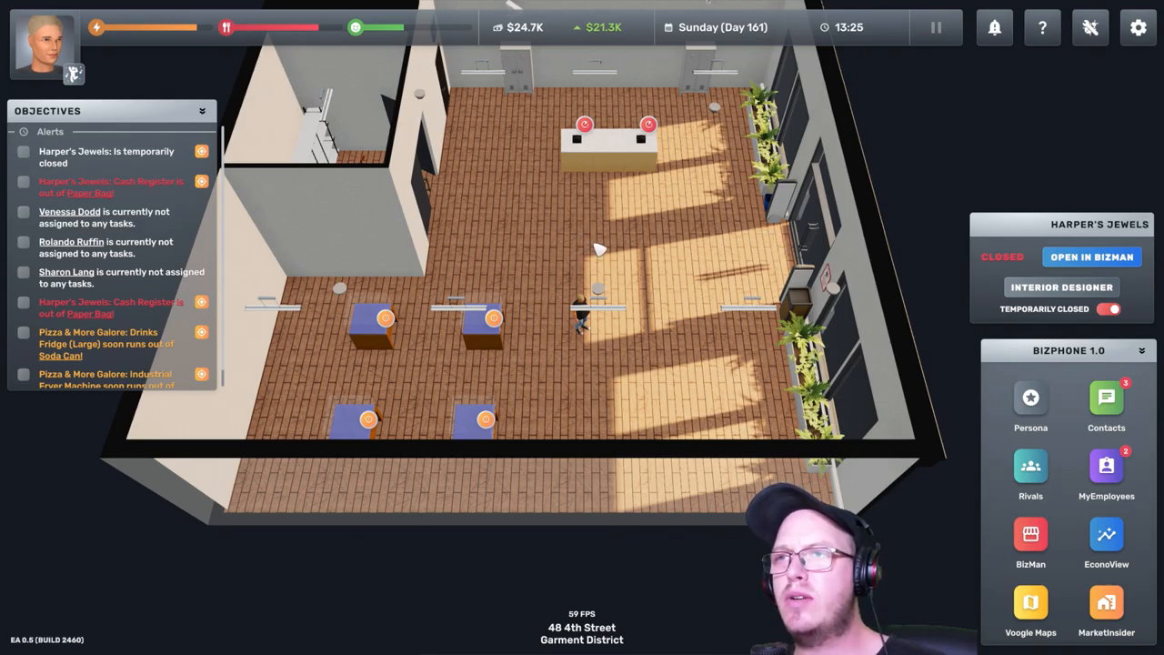
# Reopen Harper's Jewels from BizMan and check its cheap jewelry stock and pricing.
pyautogui.click(1029, 535)
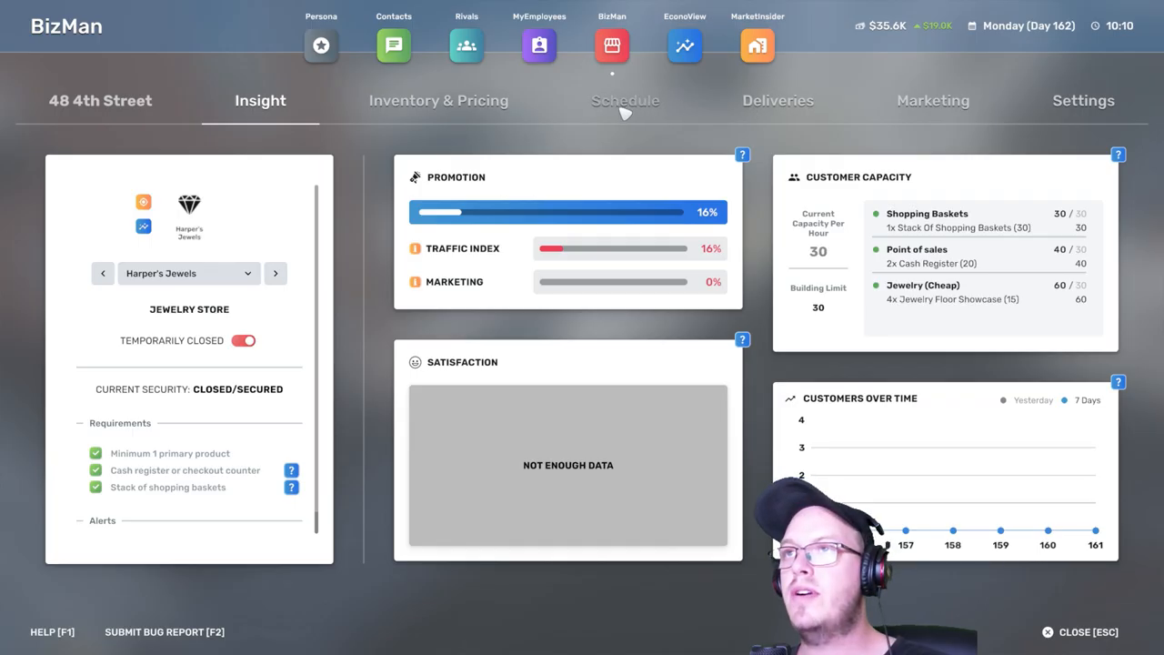
pyautogui.click(438, 100)
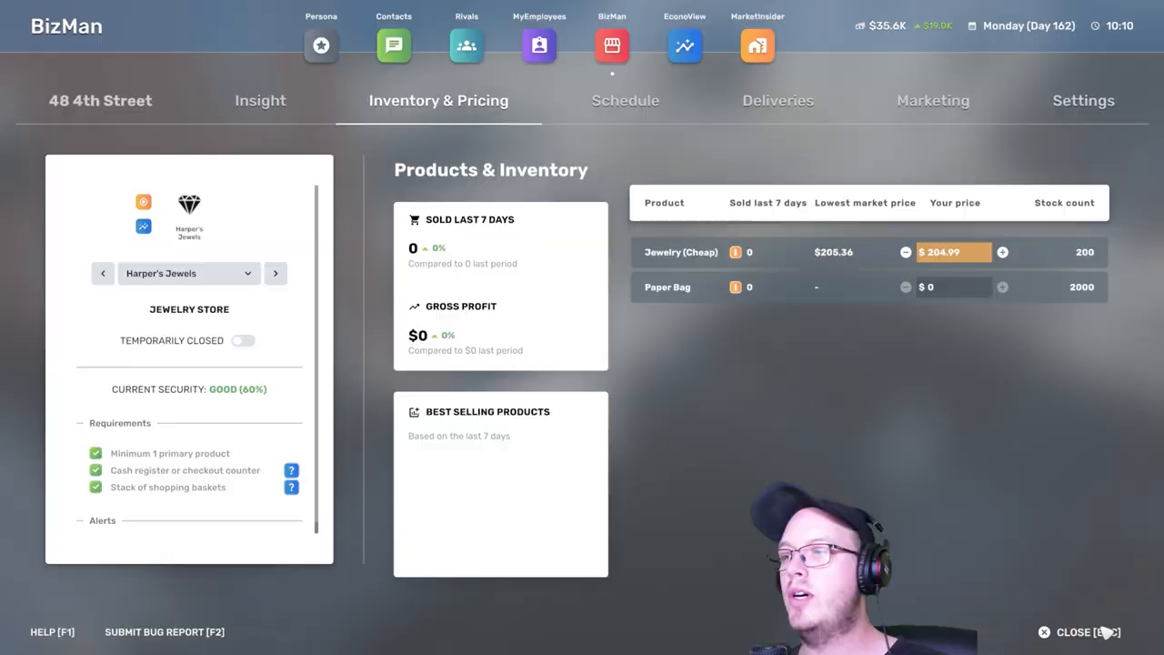
pyautogui.click(1077, 633)
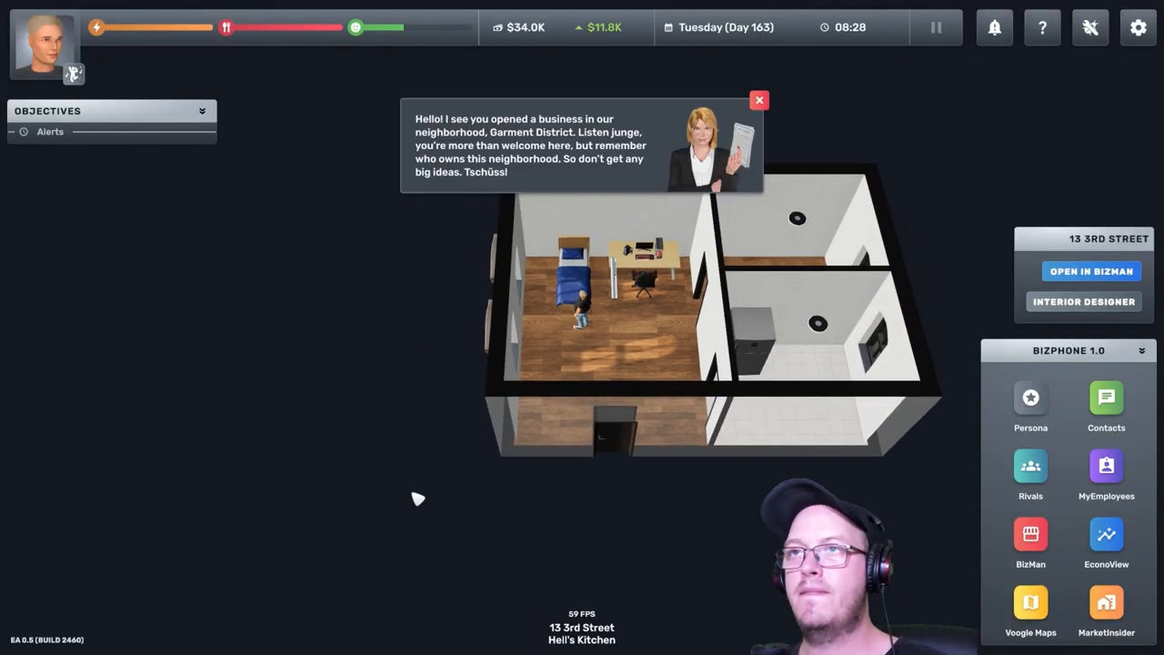
pyautogui.moveTo(537, 416)
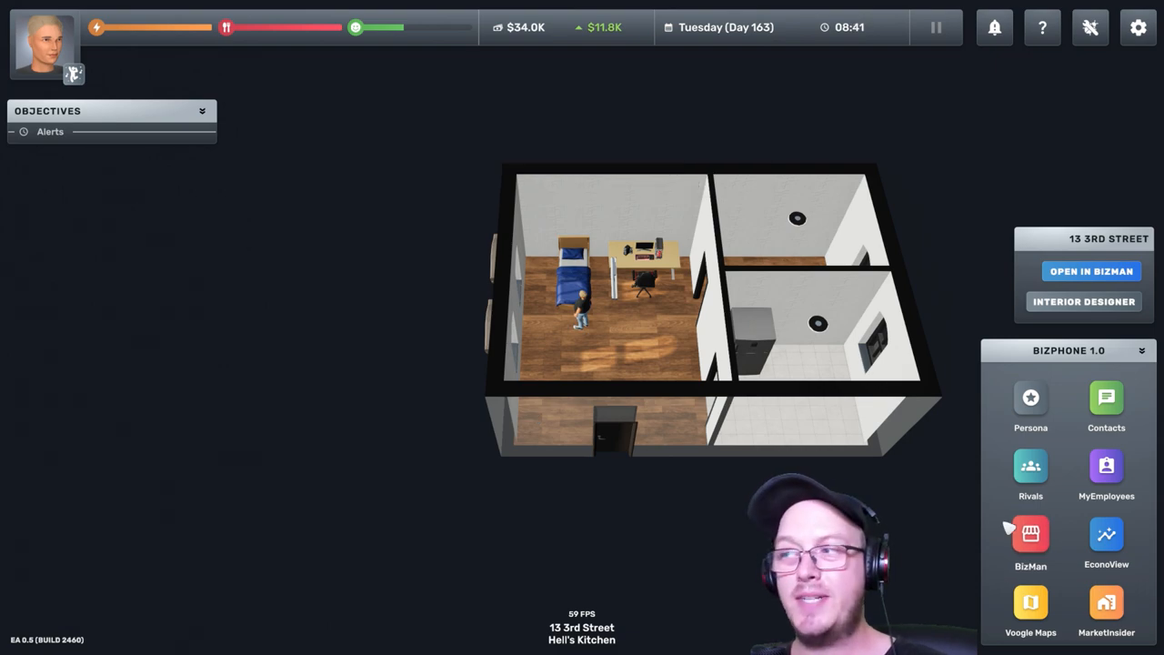
# Check Harper's Jewels' satisfaction insight, then its products and weekly sales figures.
pyautogui.click(1030, 534)
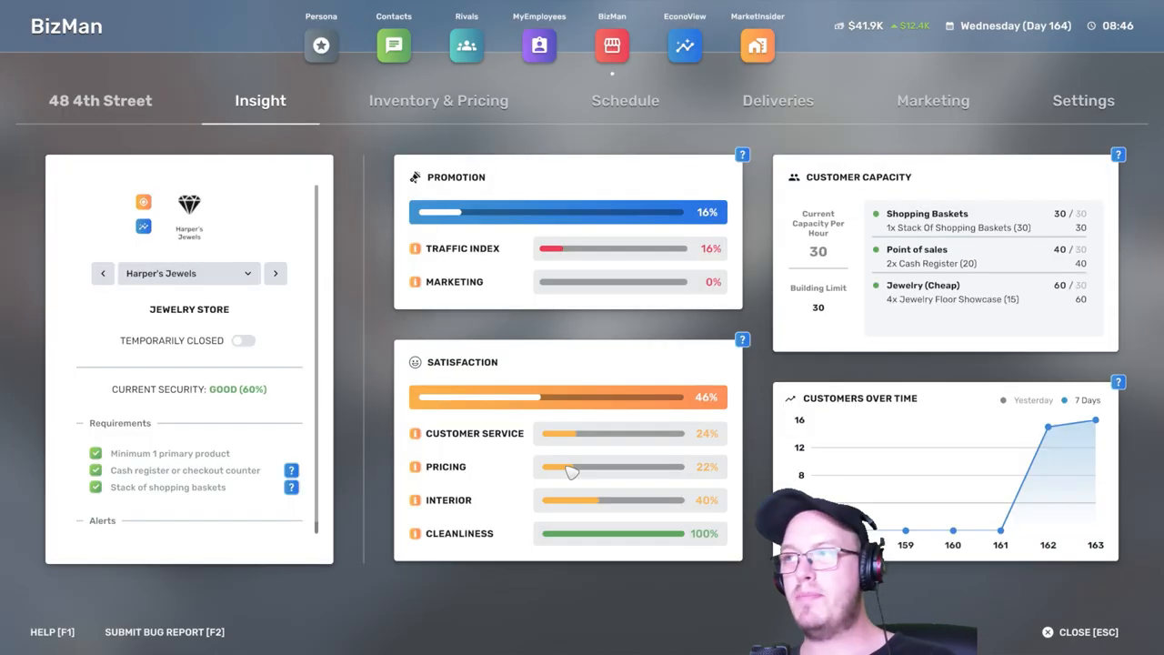
pyautogui.click(438, 100)
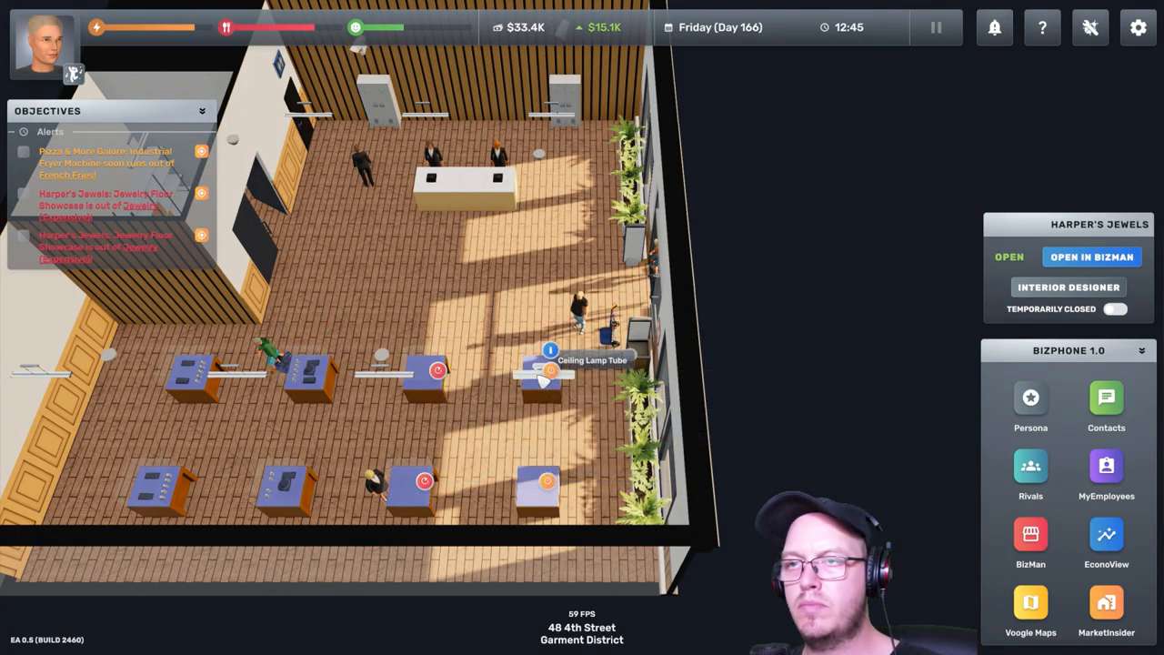
pyautogui.click(1092, 257)
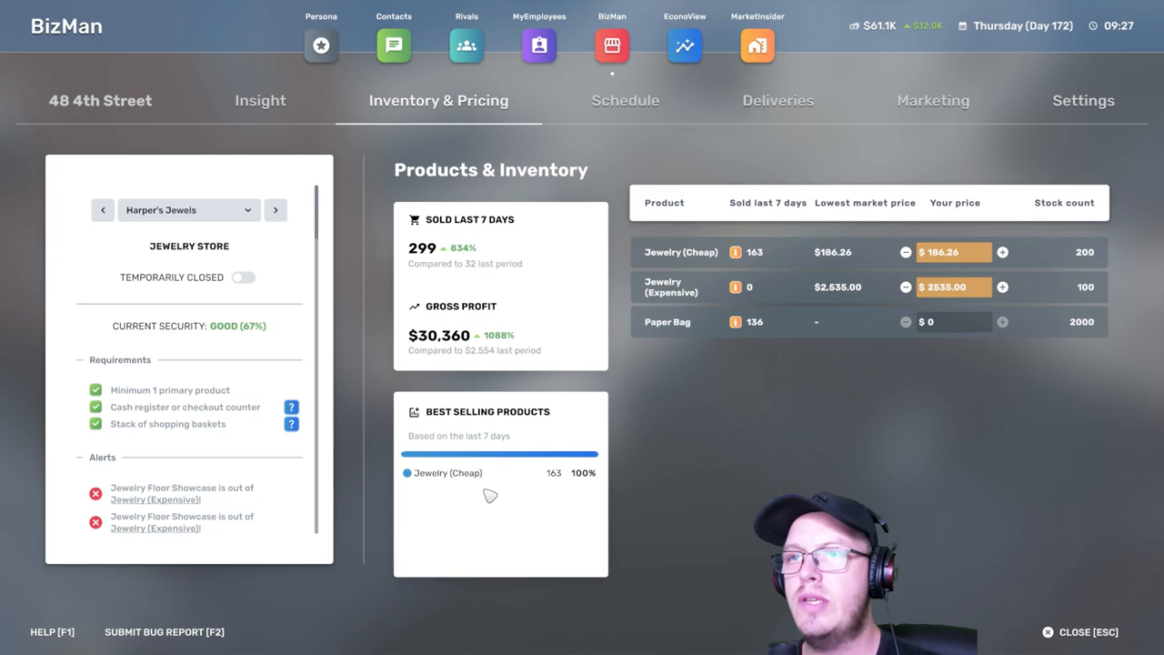
pyautogui.moveTo(549, 482)
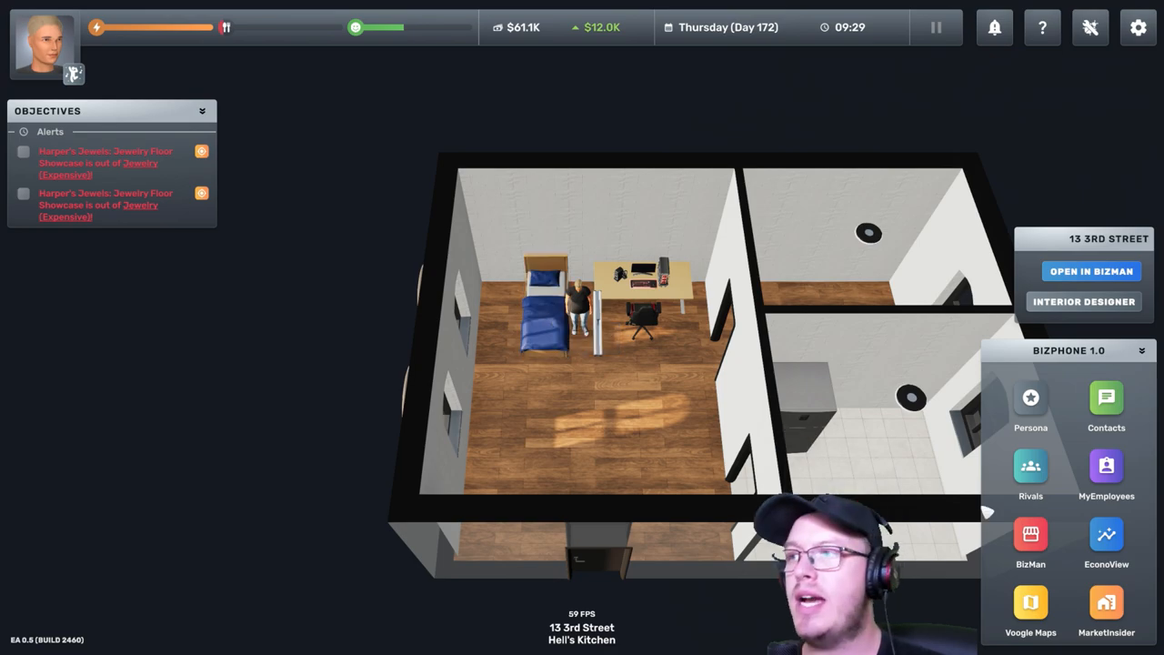
# Sleep about 23 hours to day 177, then check Harper's Jewels' weekly sales in BizMan.
pyautogui.click(1029, 473)
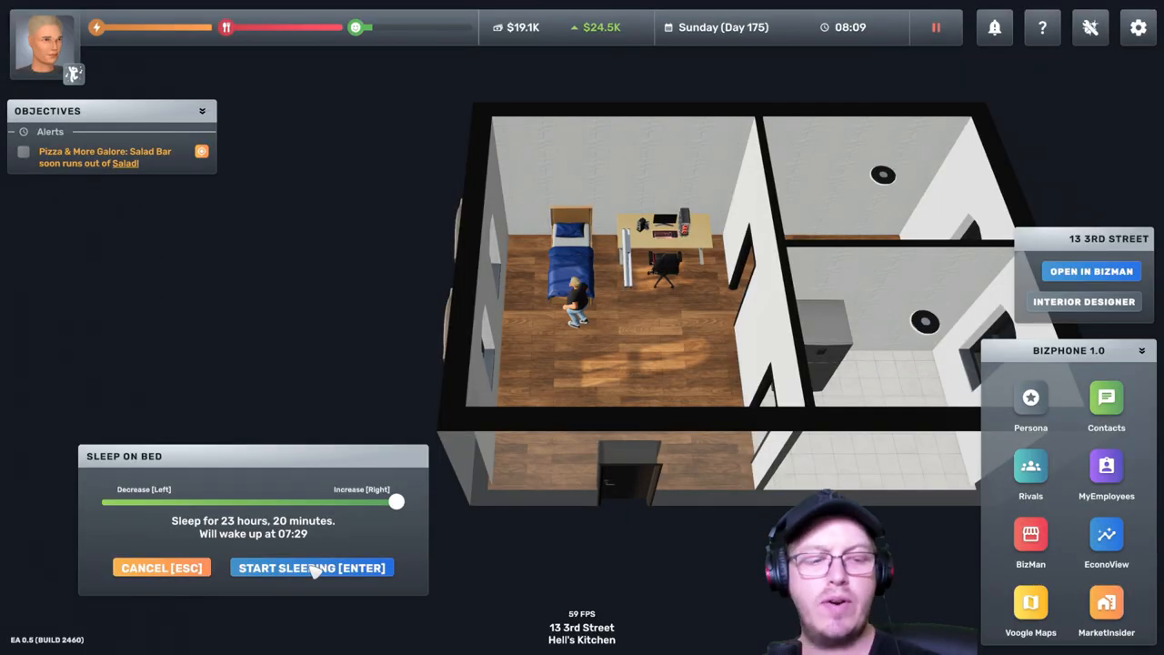
pyautogui.click(311, 567)
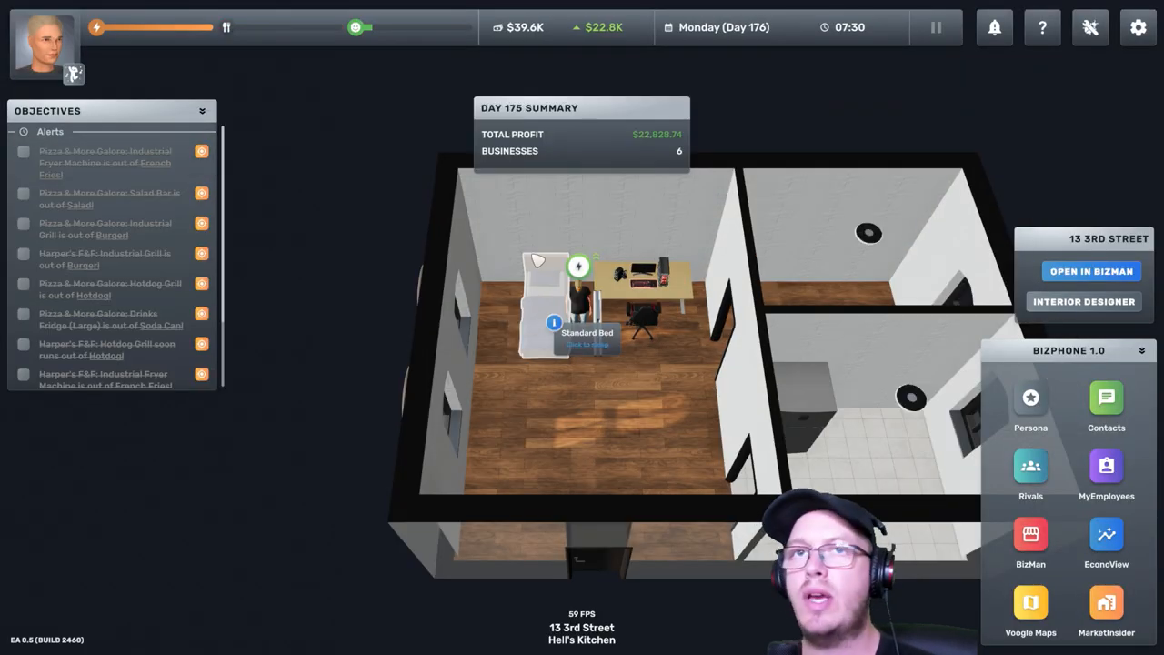
pyautogui.click(1029, 542)
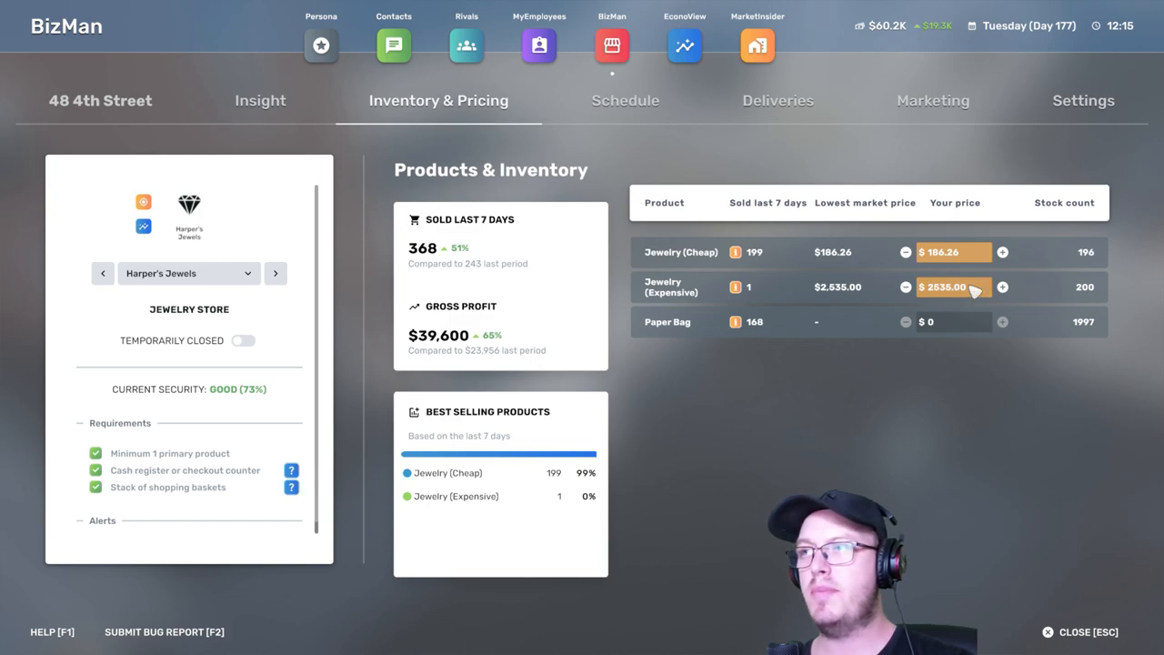
# Price expensive jewelry at $10 and move on to the Rivals leaderboard.
pyautogui.write('10')
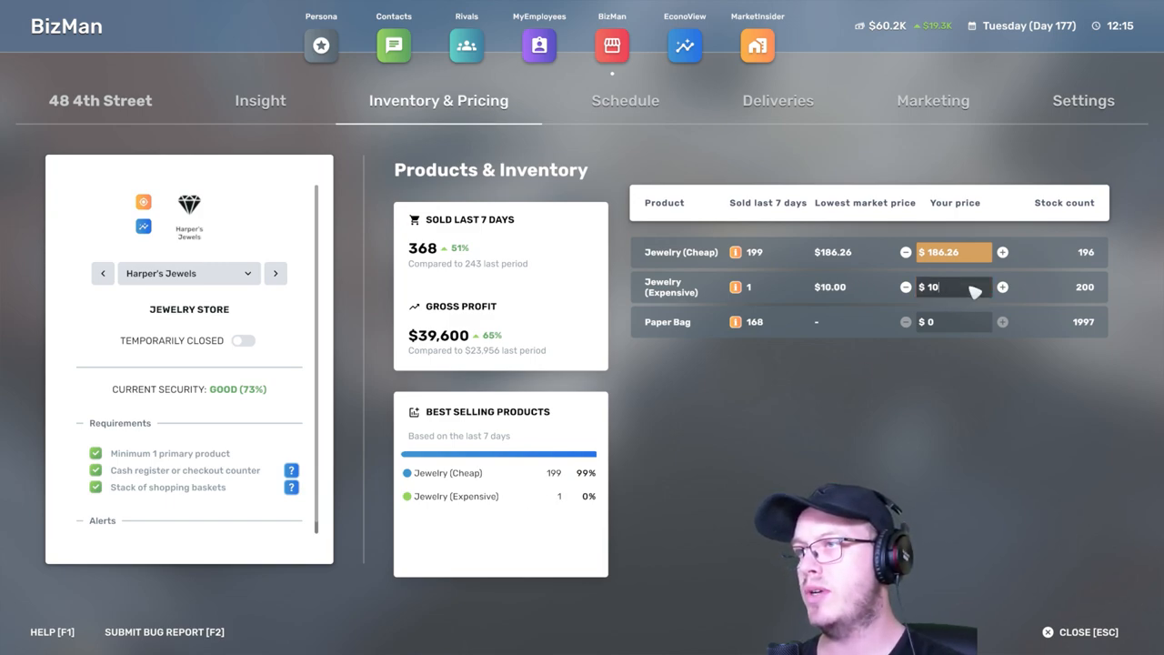
pyautogui.click(465, 46)
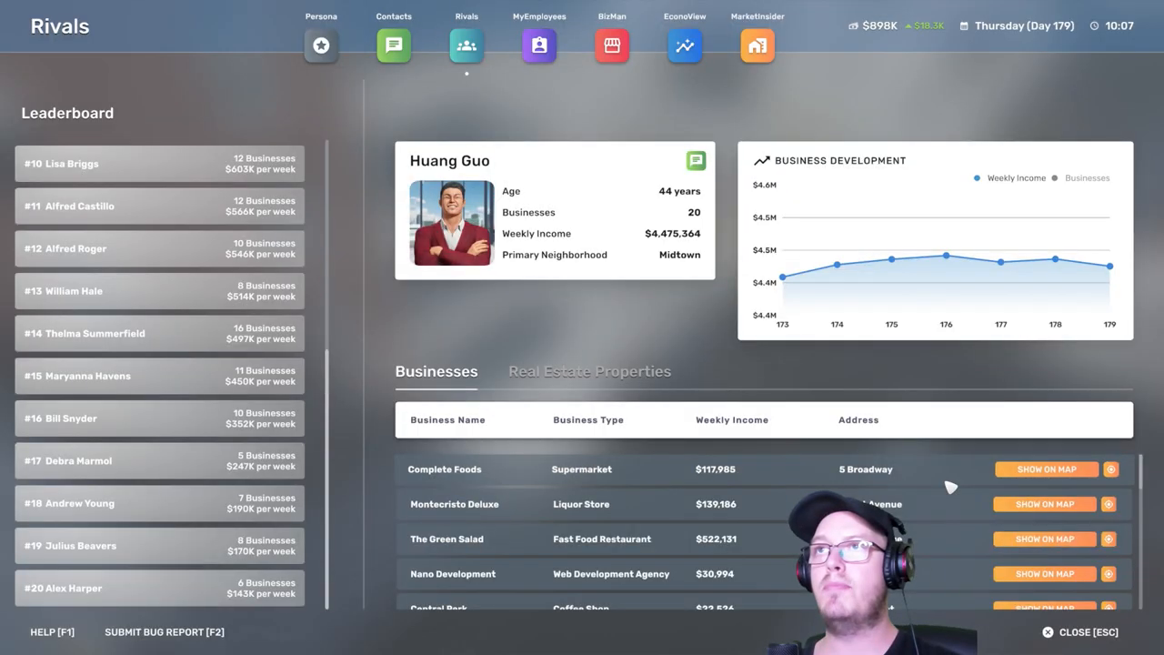
# Send a takeover offer for a rival's graphic design business, then view another rival's profile.
pyautogui.click(611, 45)
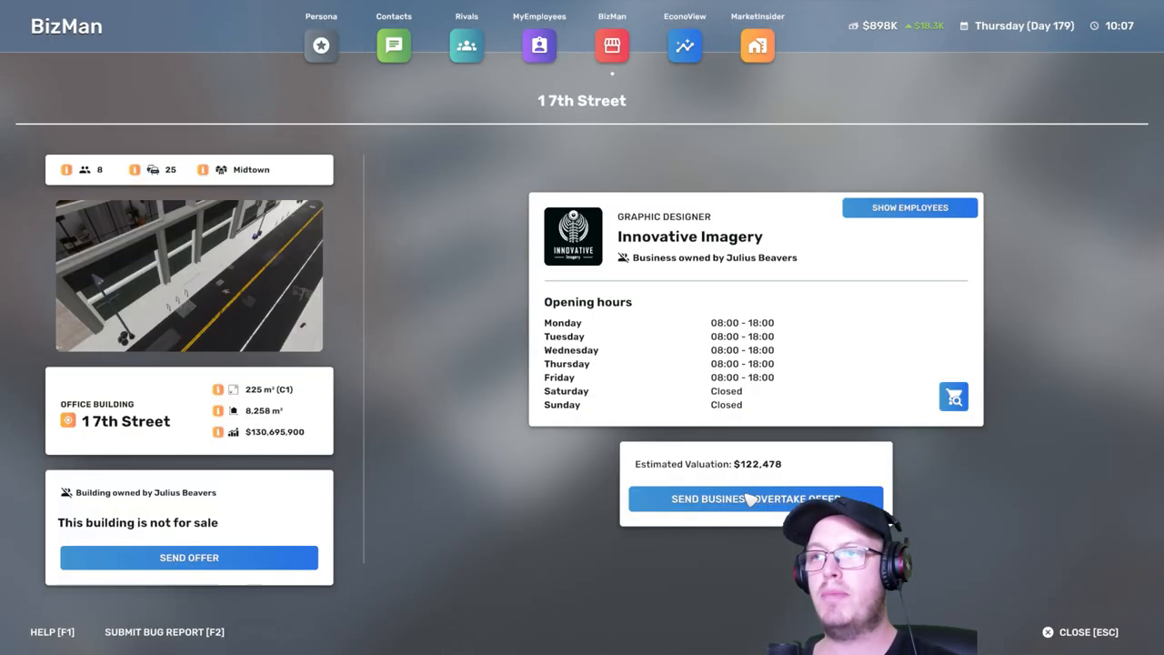
pyautogui.click(754, 498)
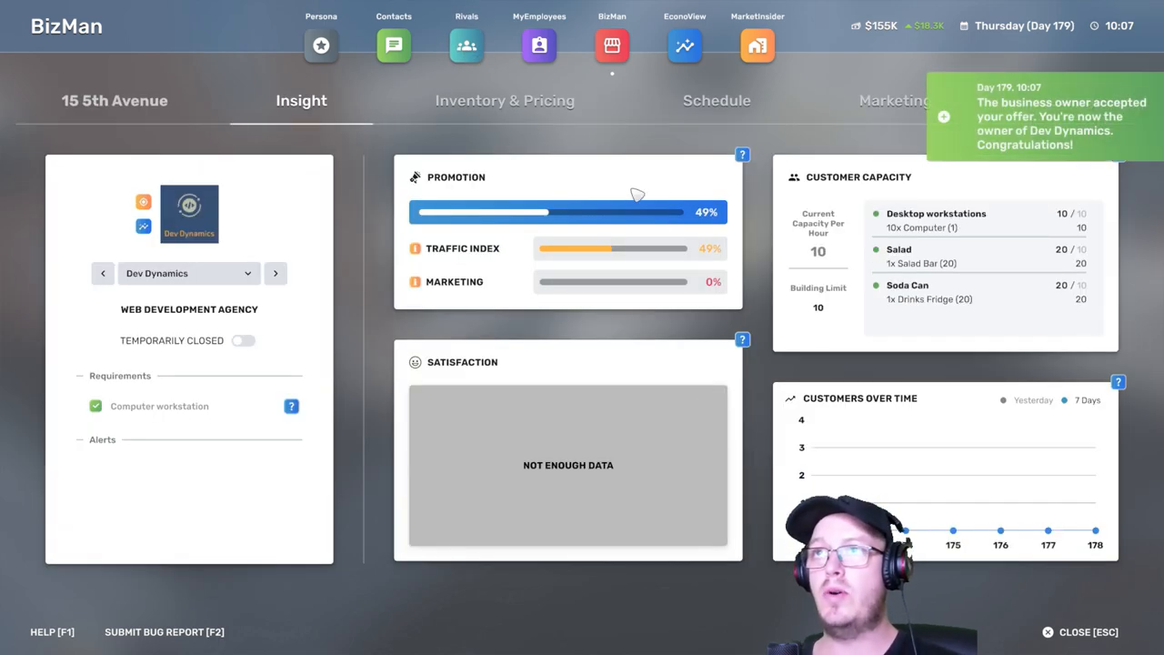
pyautogui.click(466, 45)
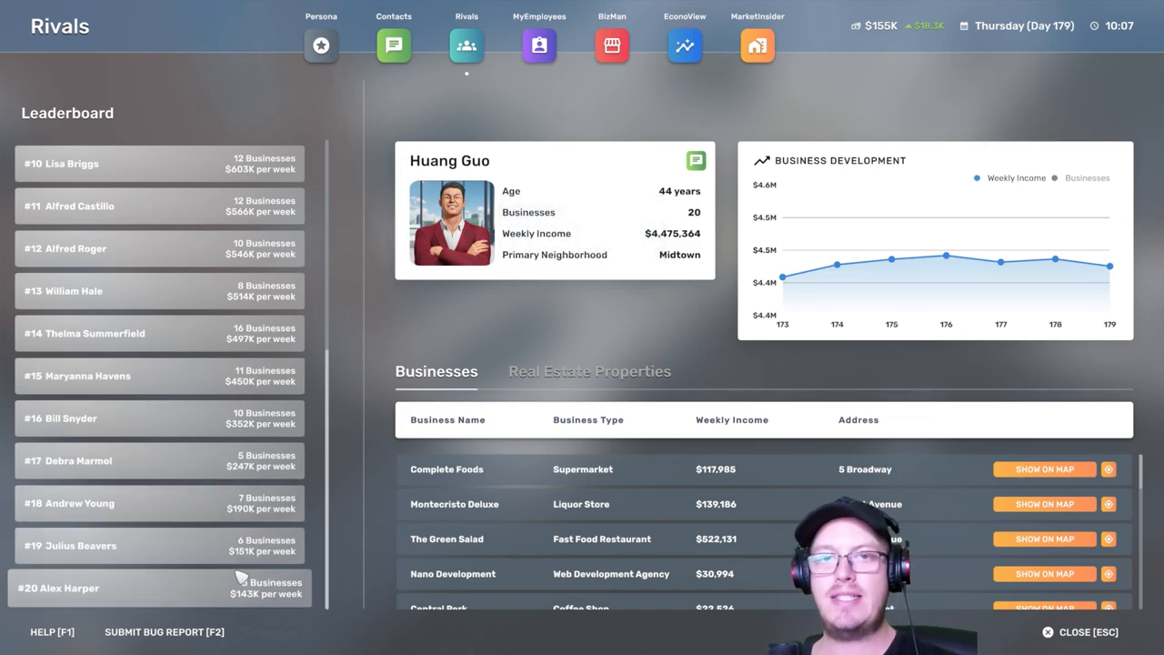
pyautogui.click(611, 45)
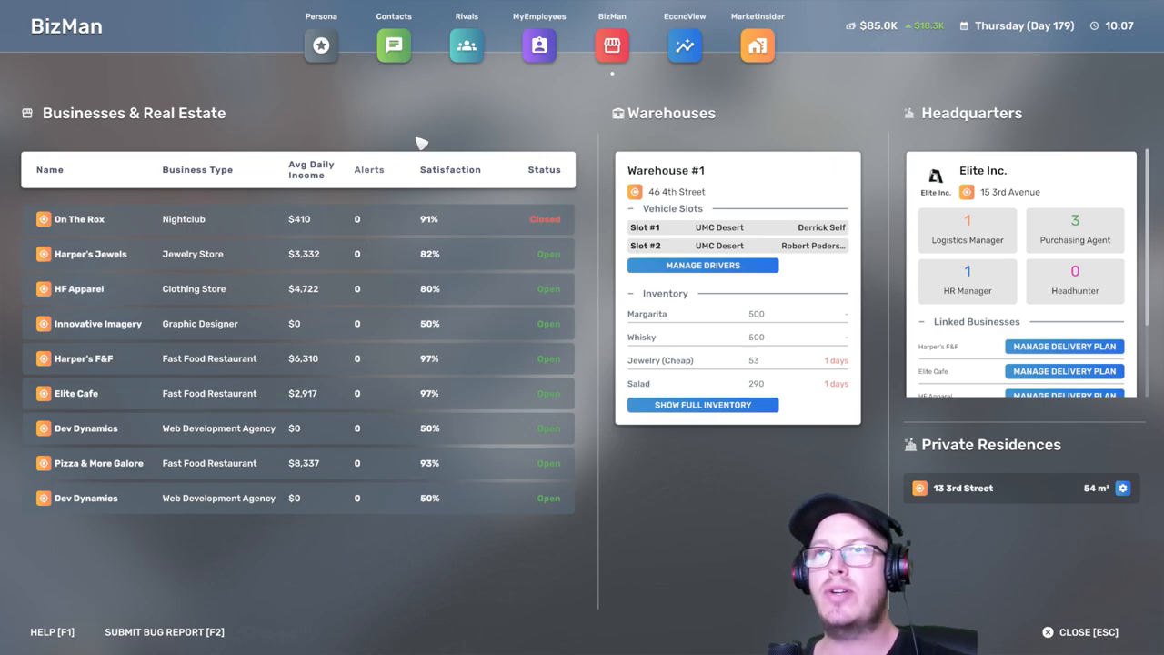
# Close the business overview to return to the 13 3rd Street apartment on Day 180.
pyautogui.click(967, 282)
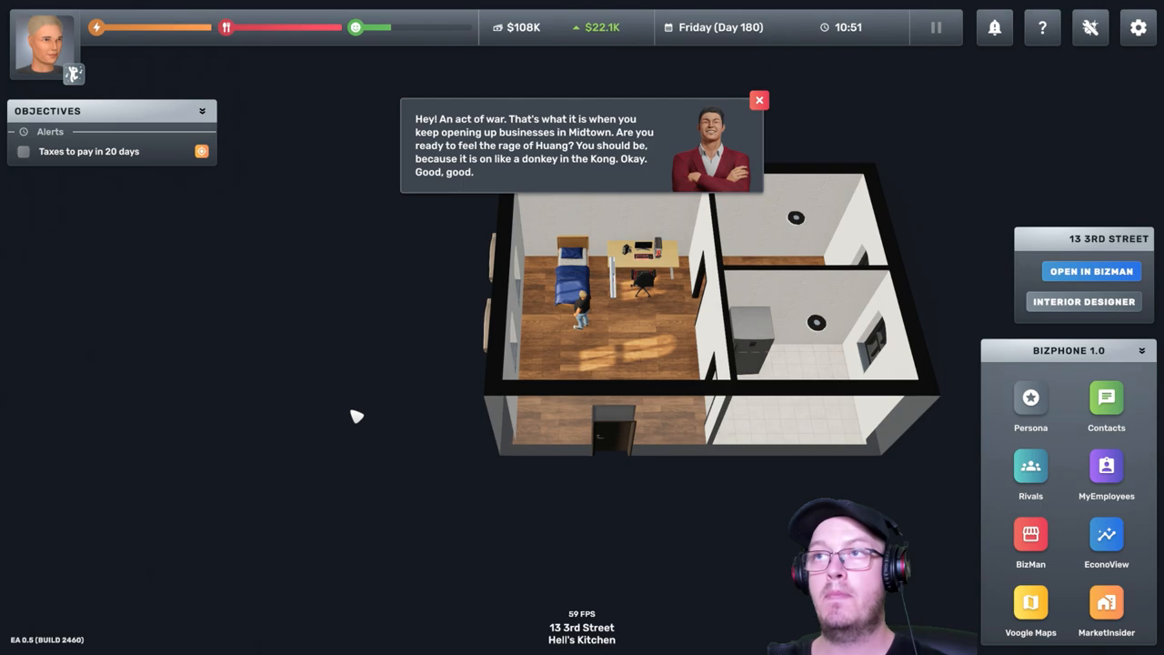
# Sleep about 22 hours in the apartment bed, reaching Day 183 with $200K cash.
pyautogui.click(759, 100)
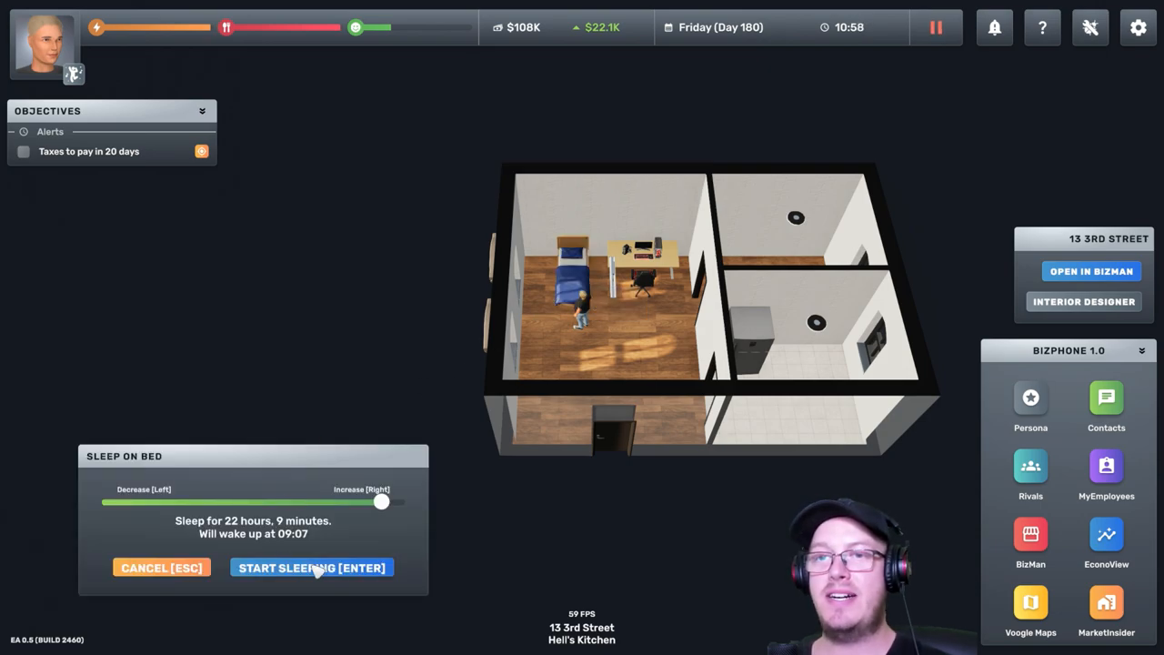
pyautogui.click(311, 567)
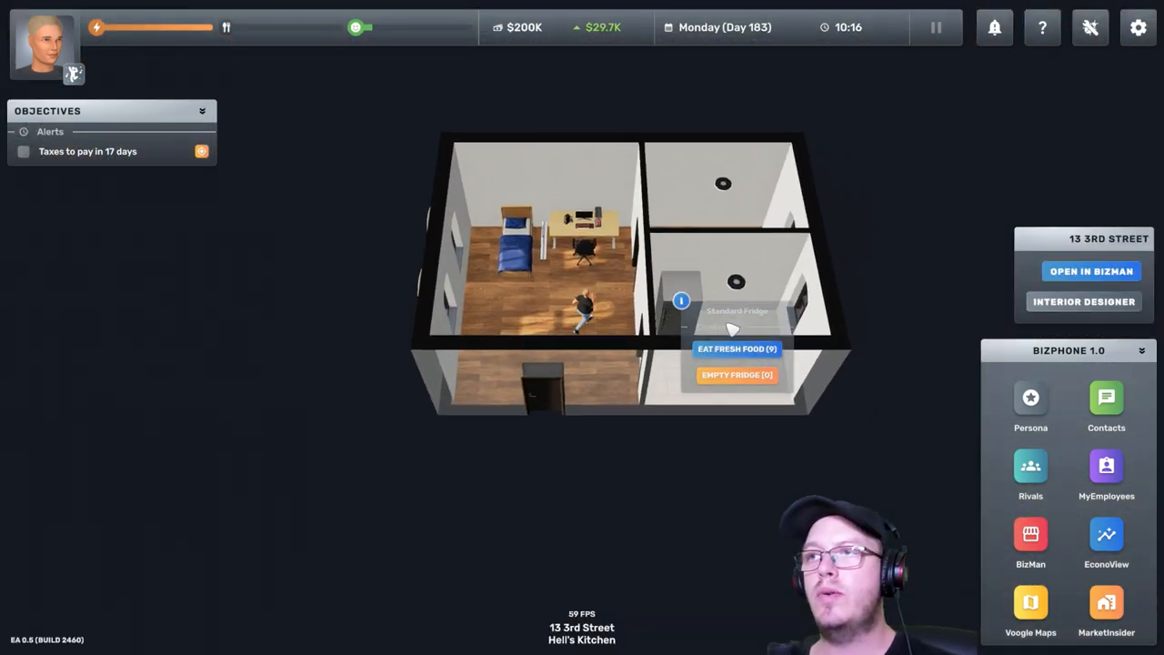
# Check Pizza & More Galore's Insight page for its out-of-fries alert.
pyautogui.click(1029, 535)
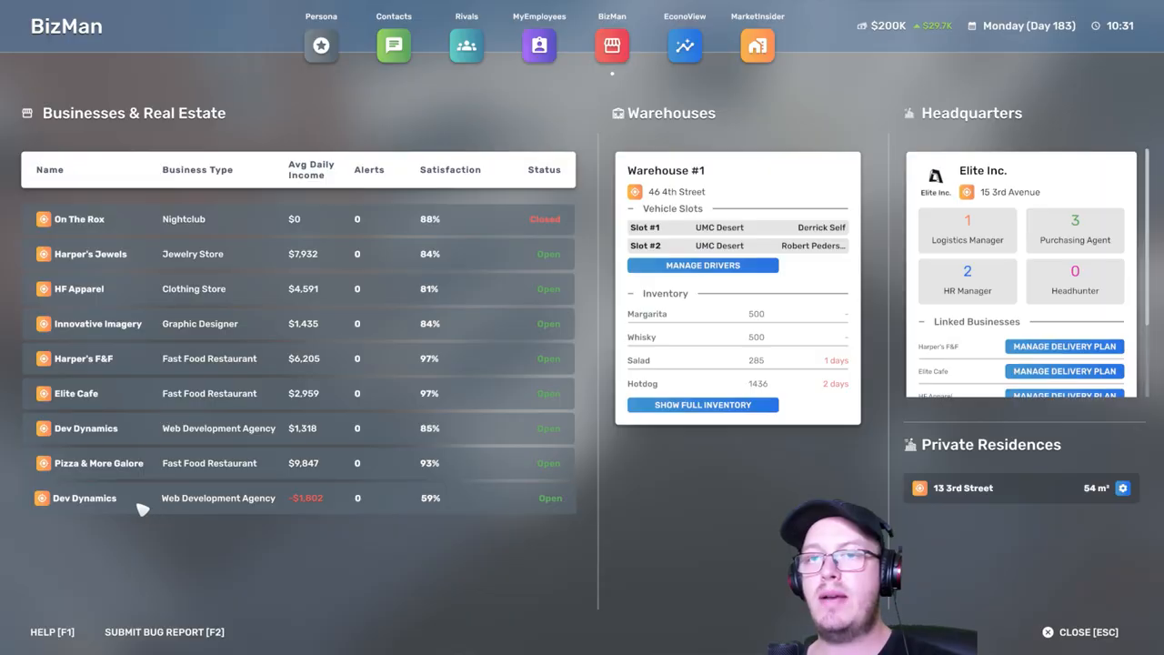
pyautogui.click(1088, 631)
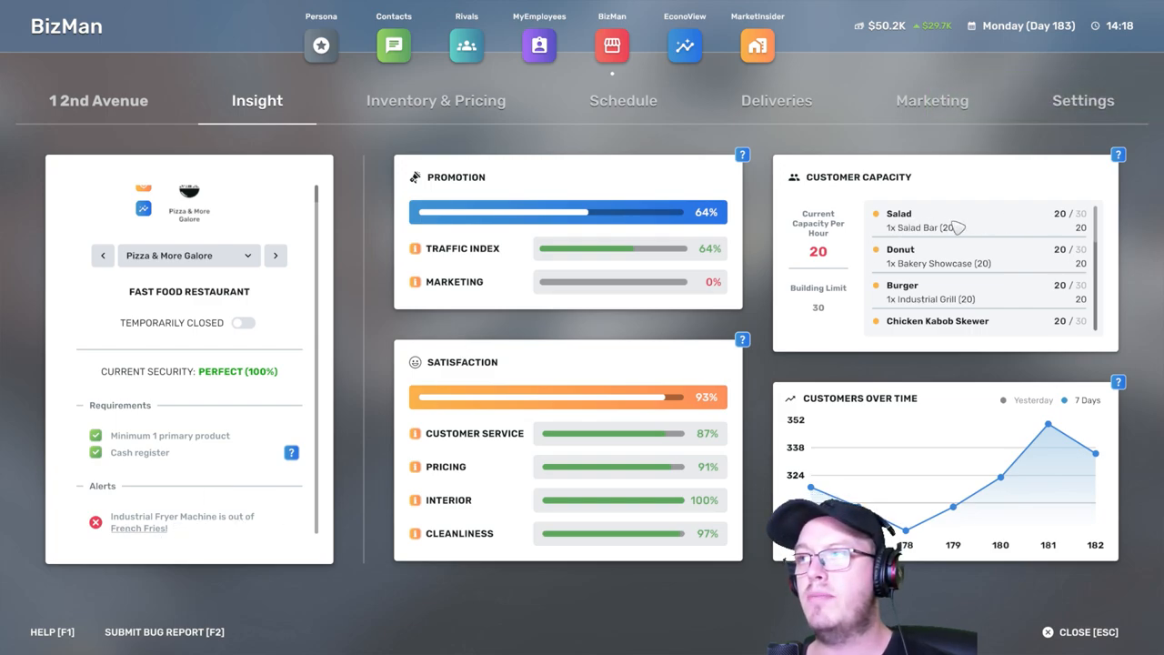
pyautogui.scroll(-3)
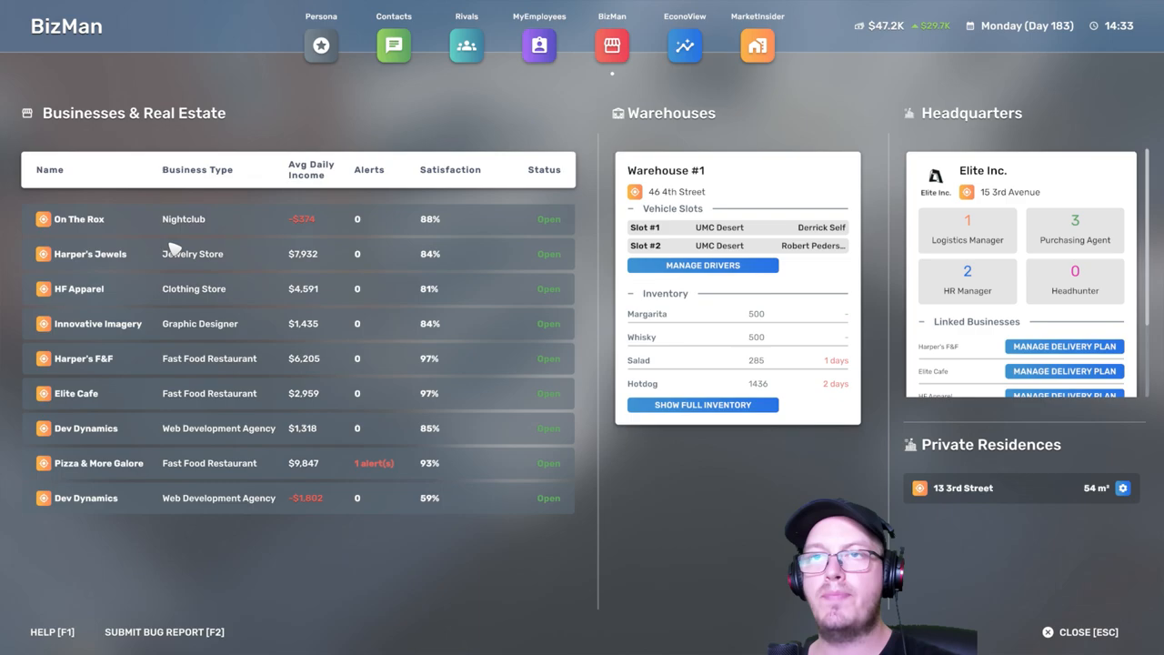
# Review the Dev Dynamics and Pizza & More Galore Insight pages, letting time pass to Day 189.
pyautogui.click(466, 46)
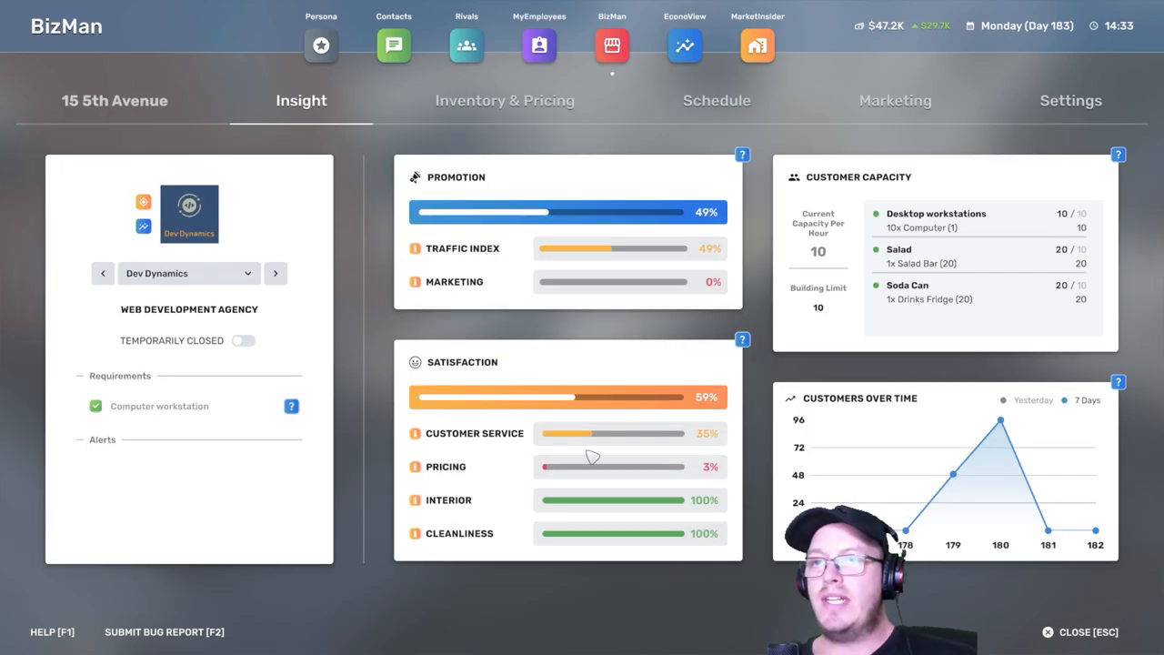
pyautogui.click(506, 100)
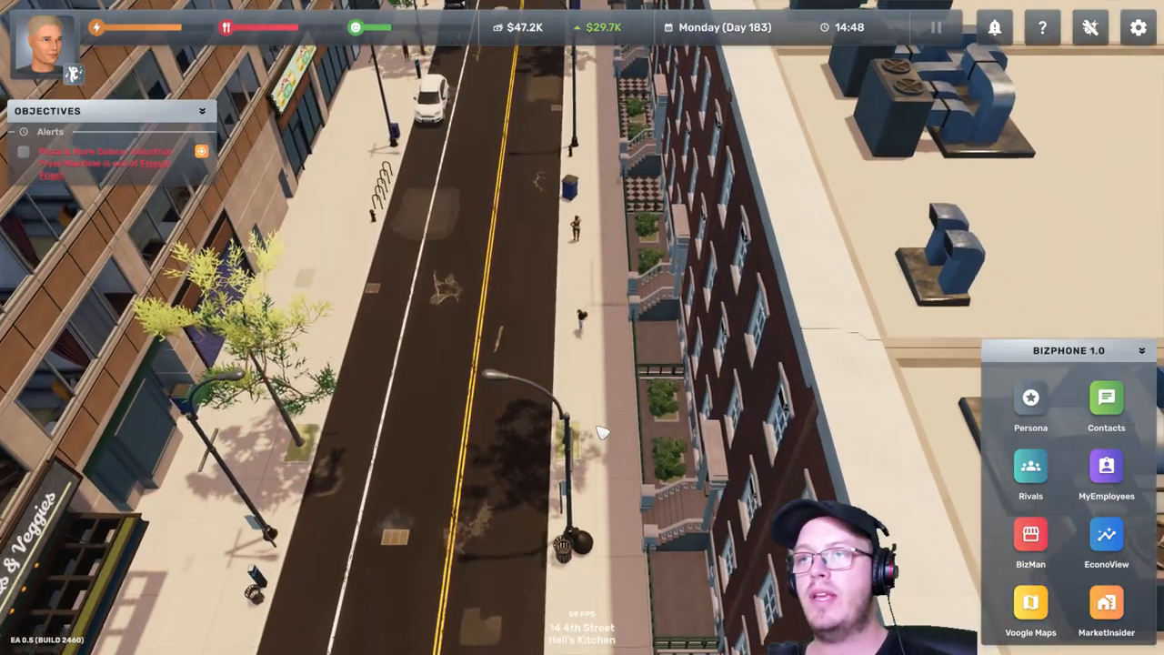
pyautogui.click(1030, 544)
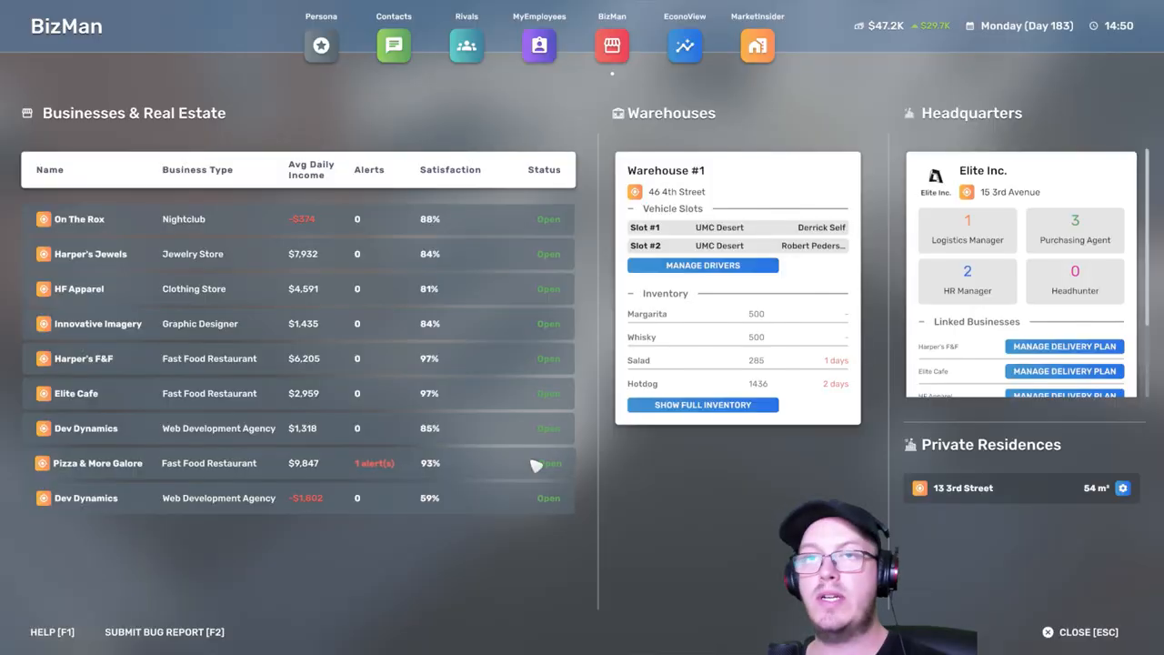
pyautogui.click(98, 463)
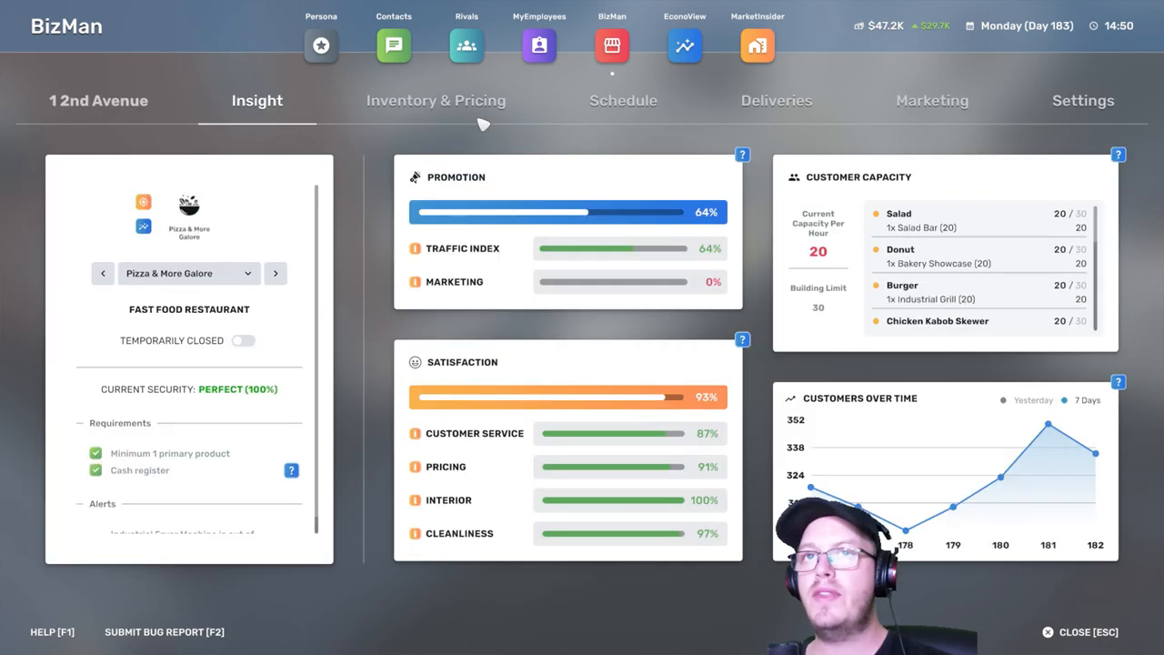
pyautogui.moveTo(942, 244)
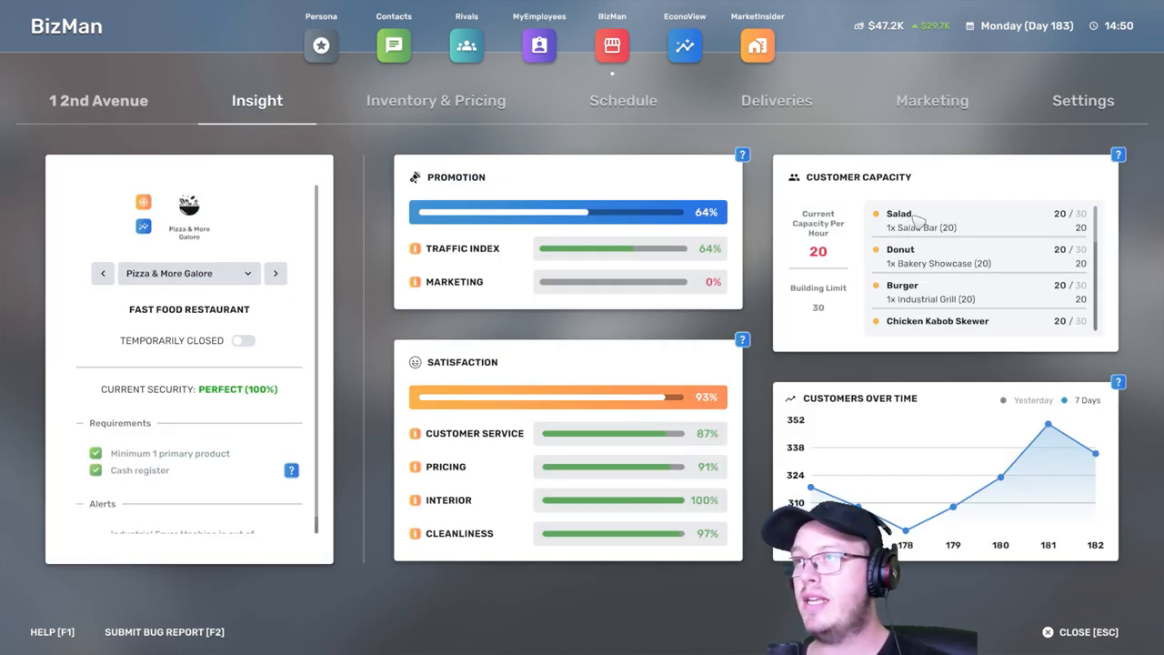
pyautogui.moveTo(973, 264)
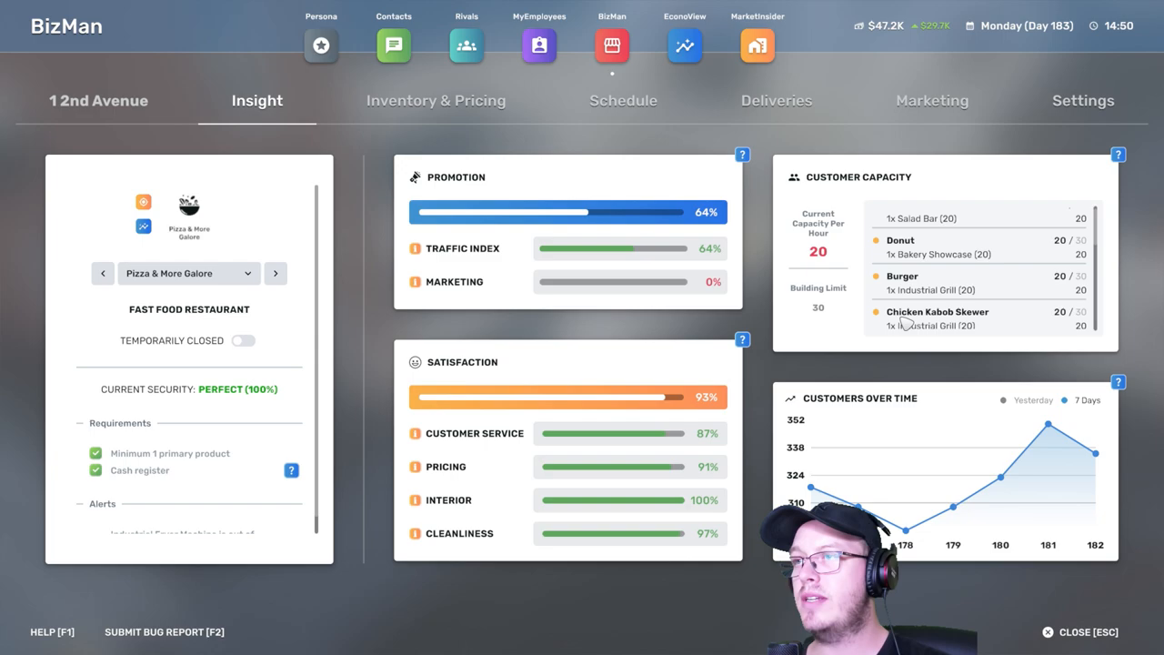
pyautogui.scroll(-3)
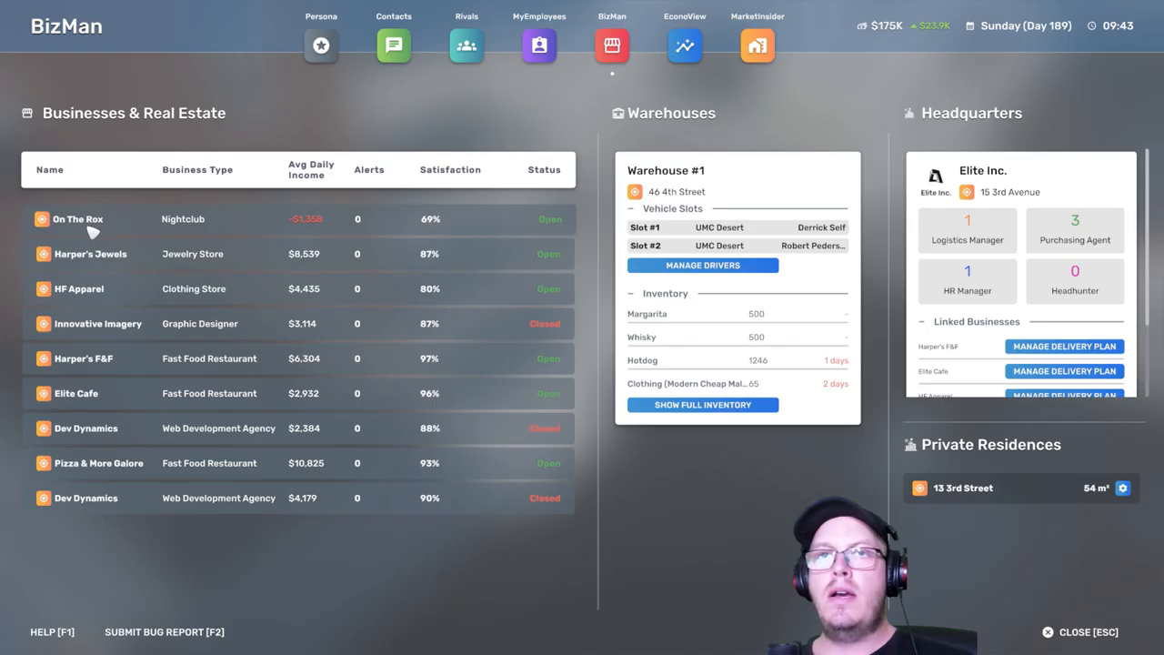
# Terminate the 6 Broadway rental contract from the On The Rox nightclub's building view.
pyautogui.click(77, 218)
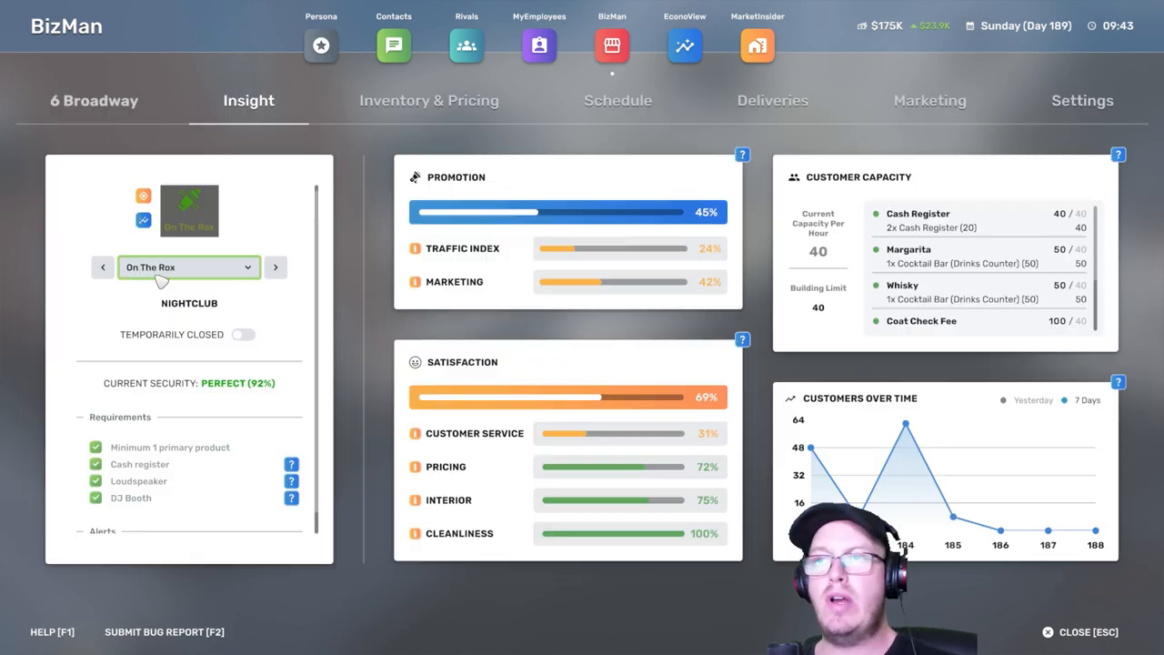
pyautogui.click(1081, 100)
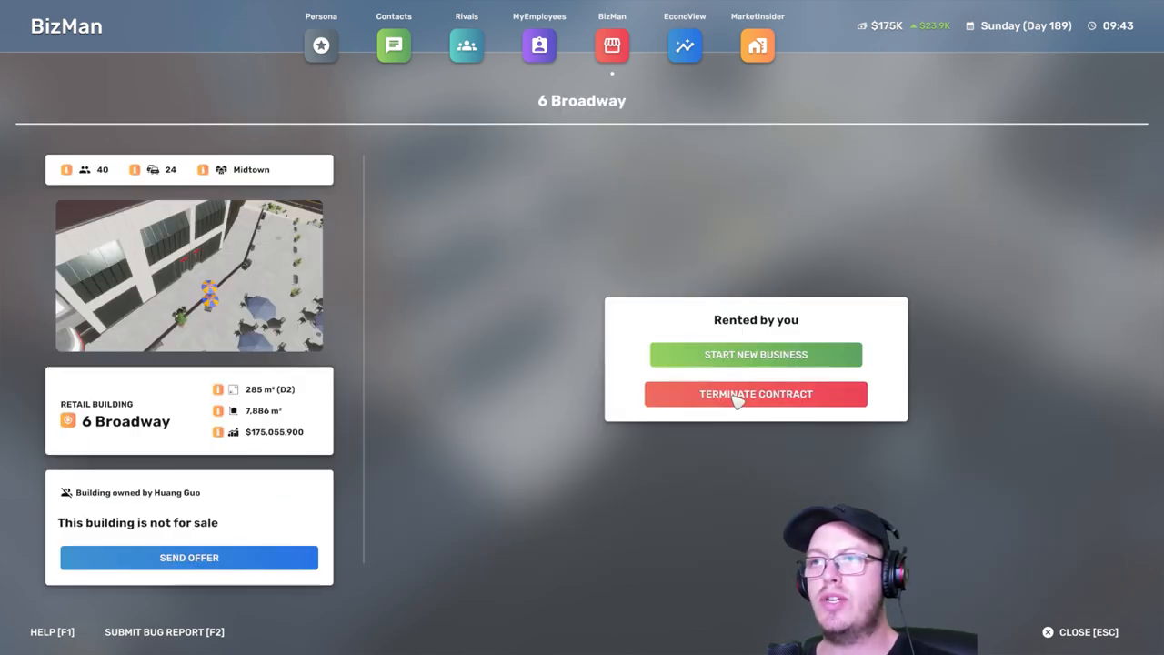
pyautogui.click(466, 46)
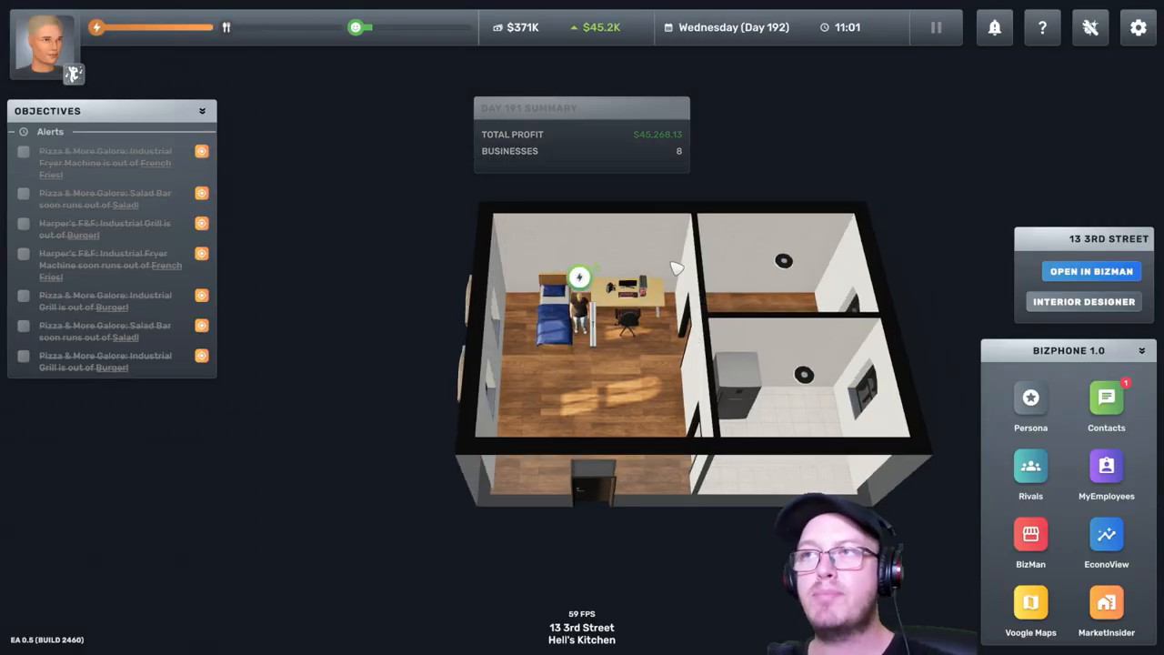
# Review Contacts, the EconoView finances dashboard and the Persona profile on the BizPhone.
pyautogui.click(1106, 404)
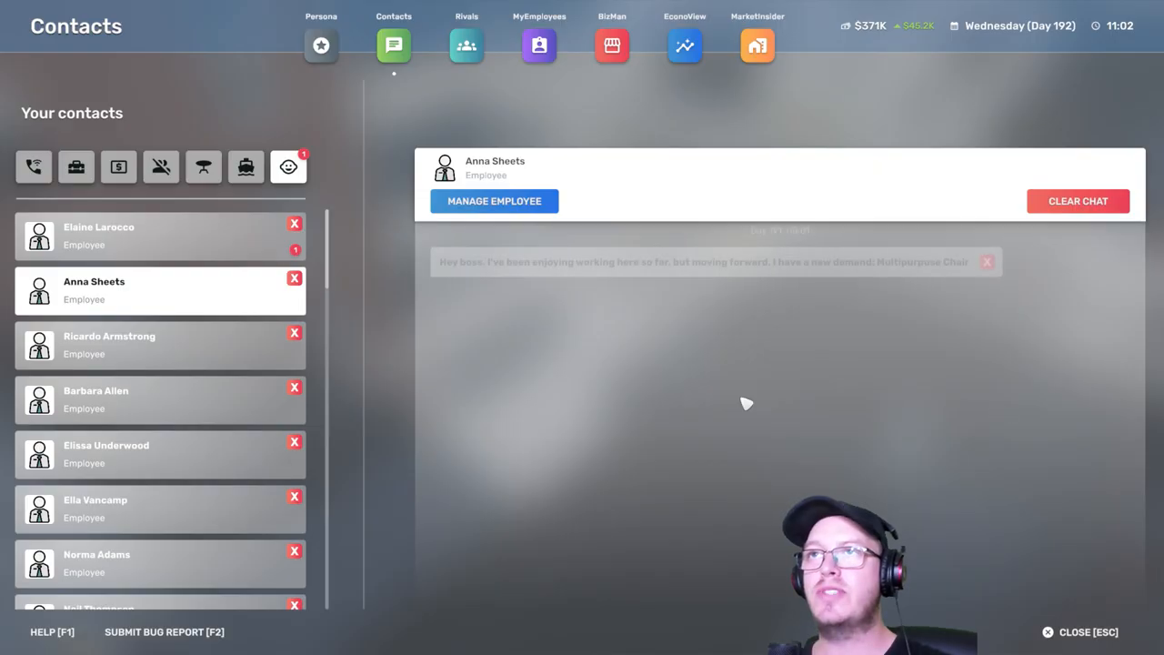
pyautogui.click(684, 45)
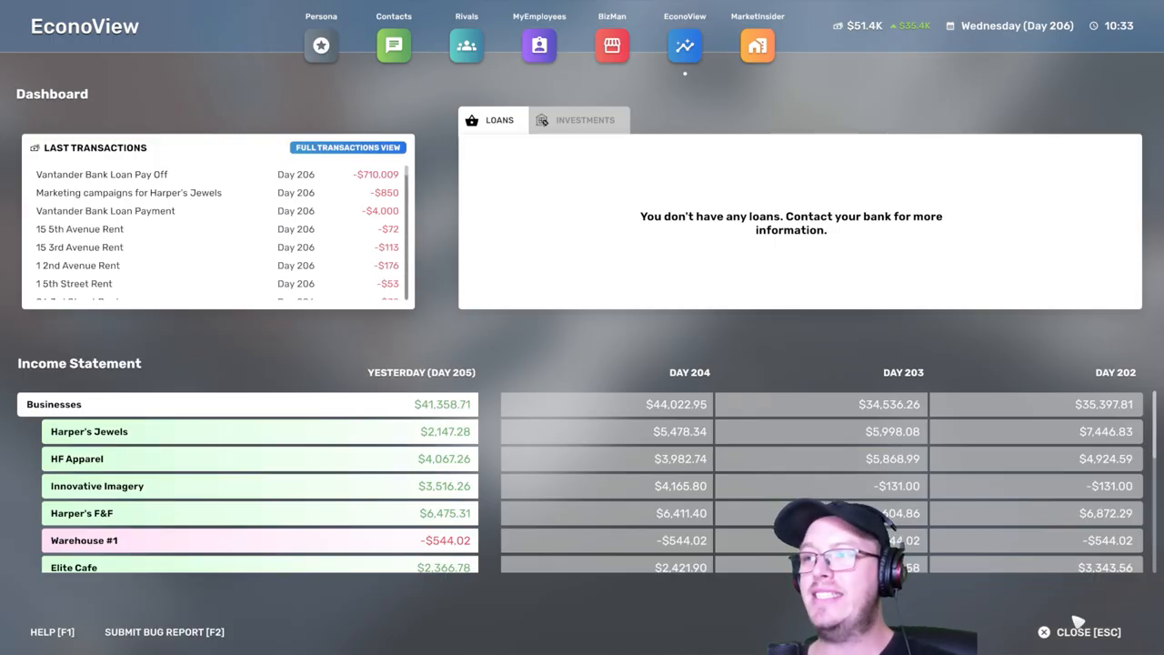
pyautogui.click(320, 45)
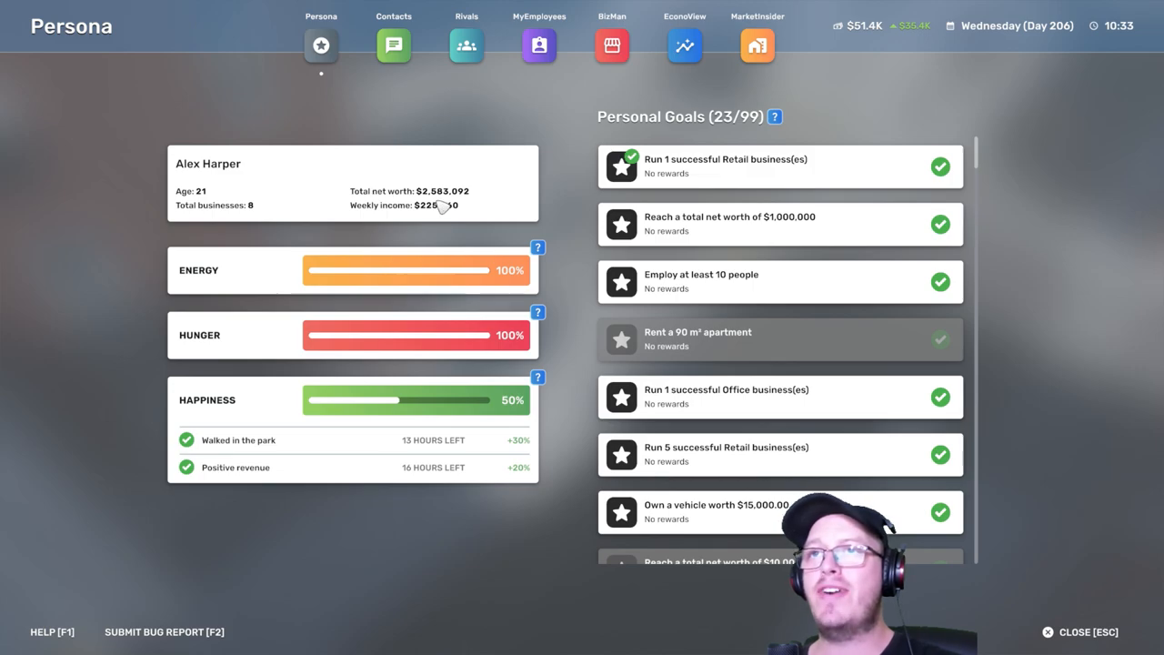
pyautogui.moveTo(445, 185)
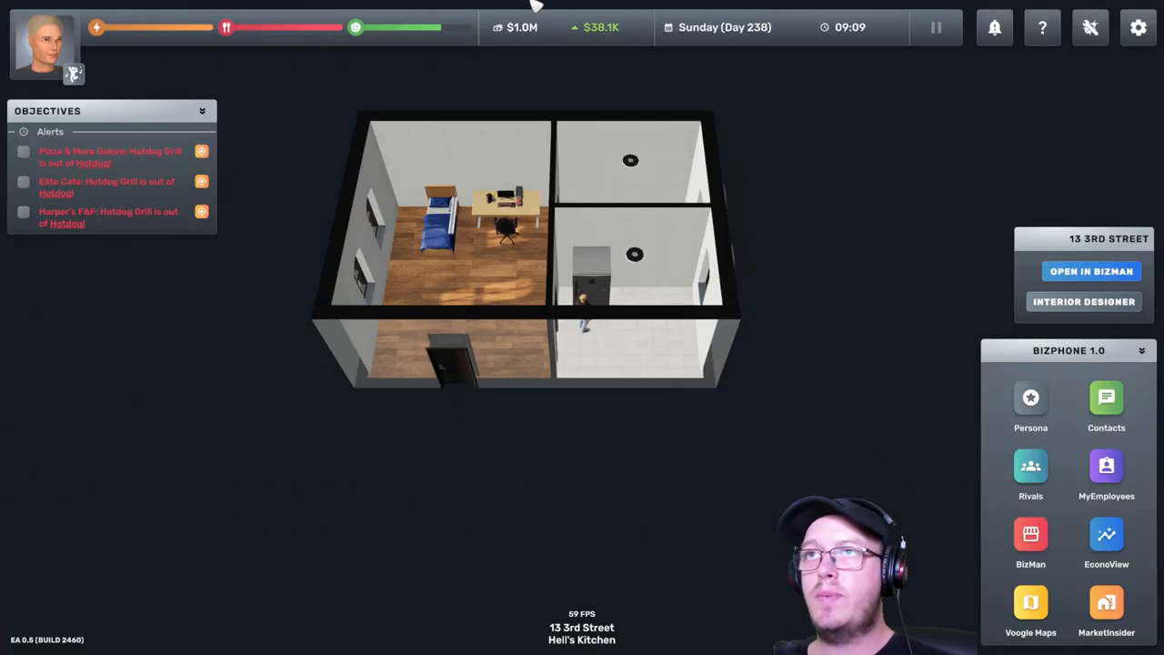
pyautogui.moveTo(522, 27)
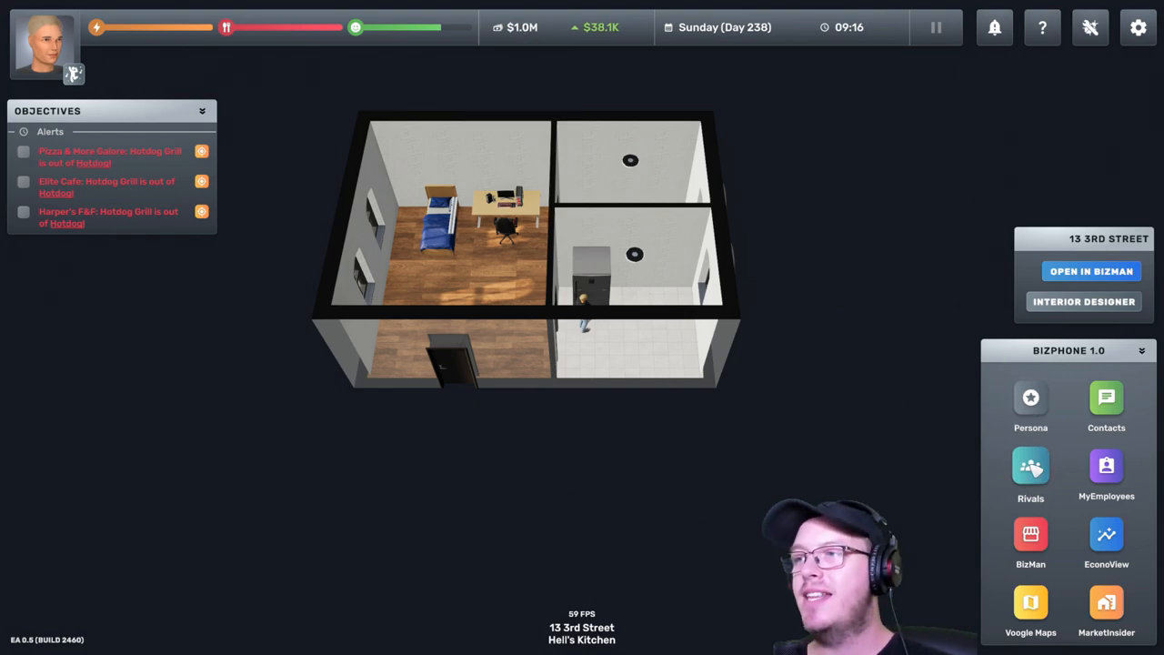
# Browse rival businesses in the leaderboard, then view The Hair Haven's insight page in BizMan.
pyautogui.click(1029, 470)
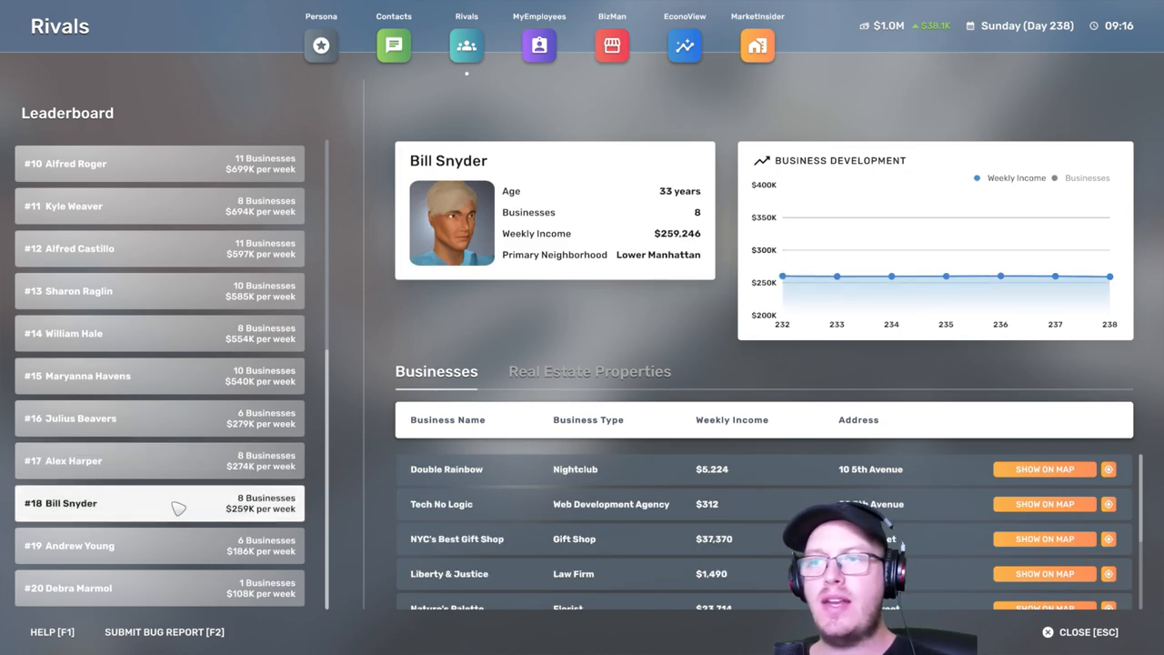
pyautogui.scroll(-3)
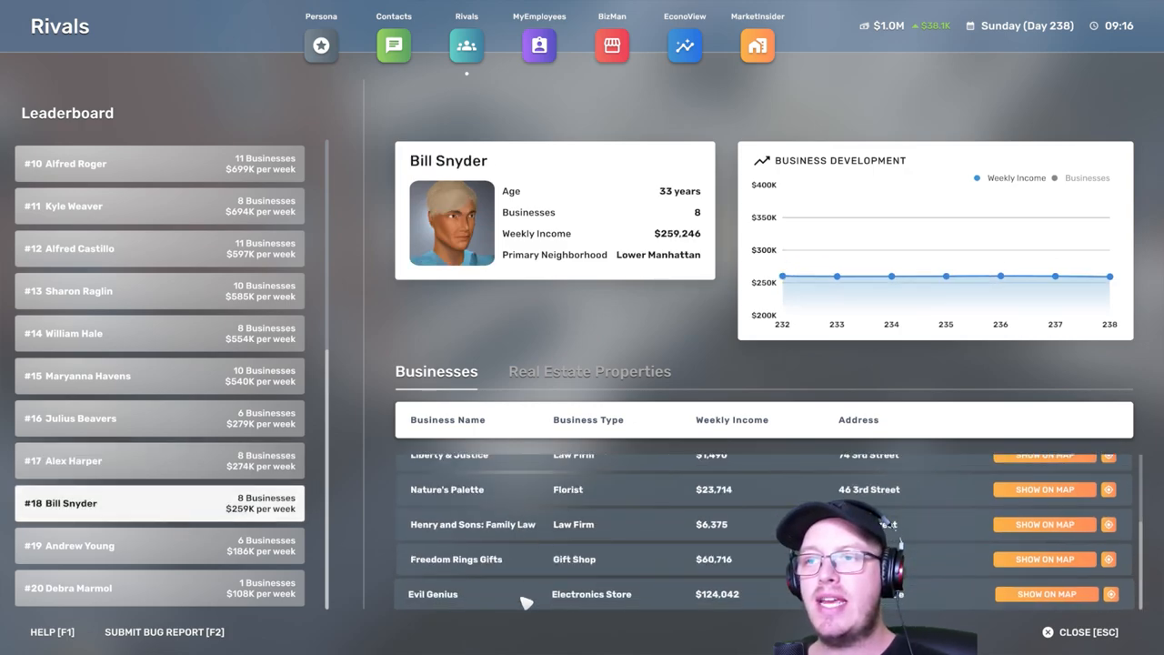
pyautogui.click(69, 546)
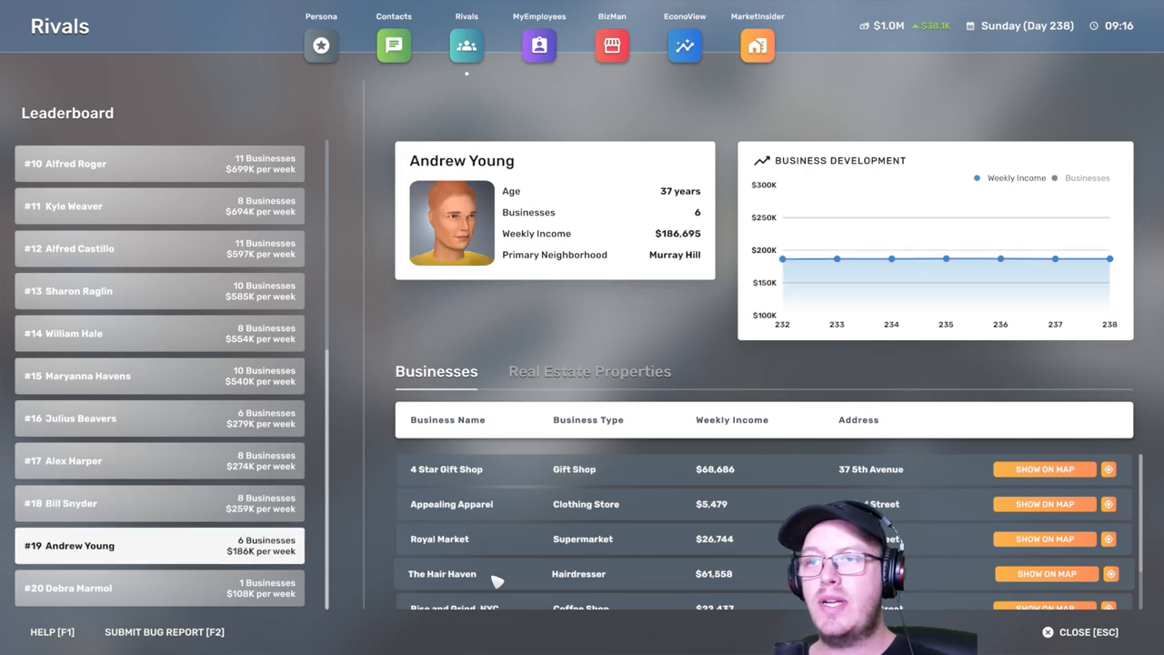
pyautogui.click(1044, 572)
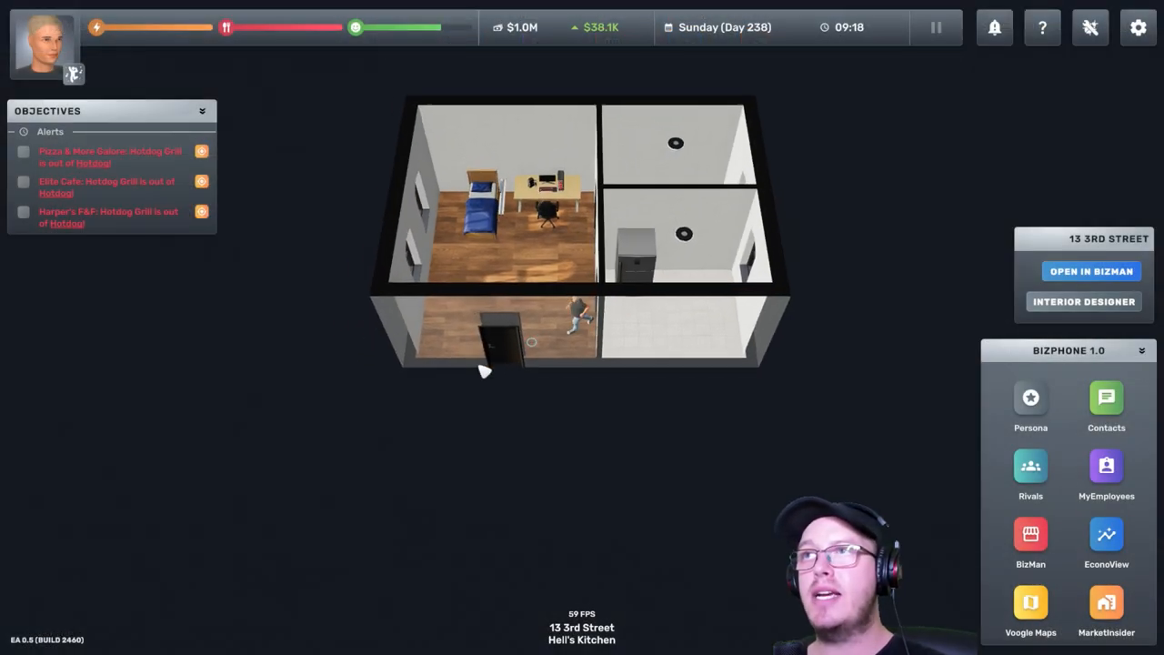
pyautogui.click(1030, 542)
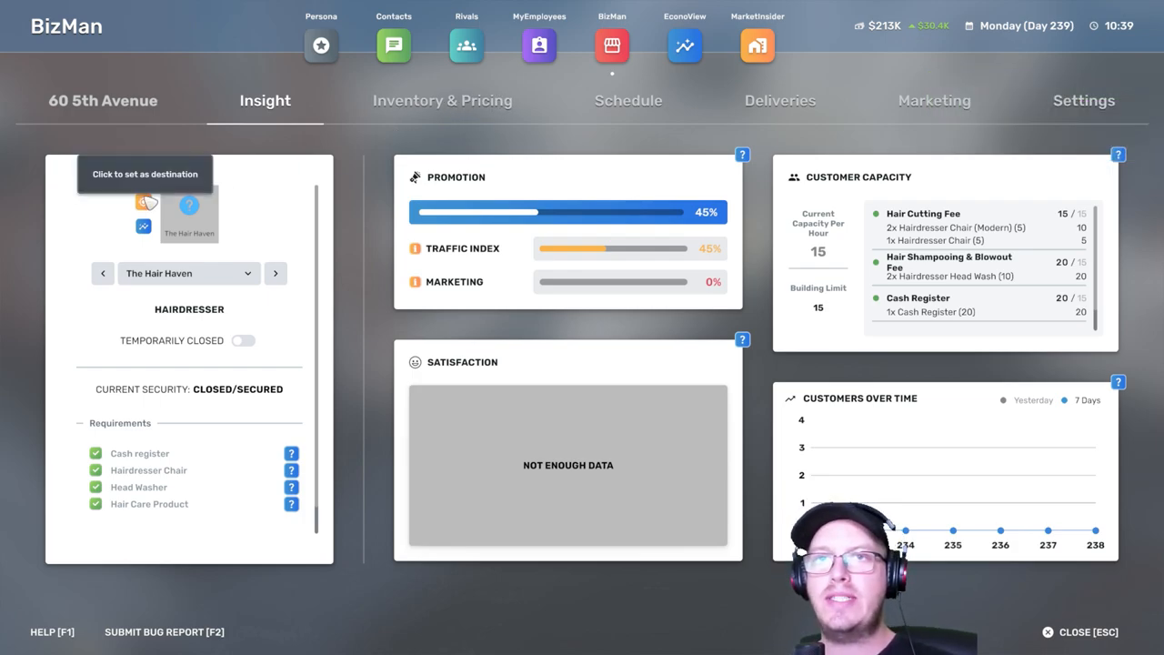
# Read the IRS tax notice under the Finance category in Contacts.
pyautogui.click(393, 46)
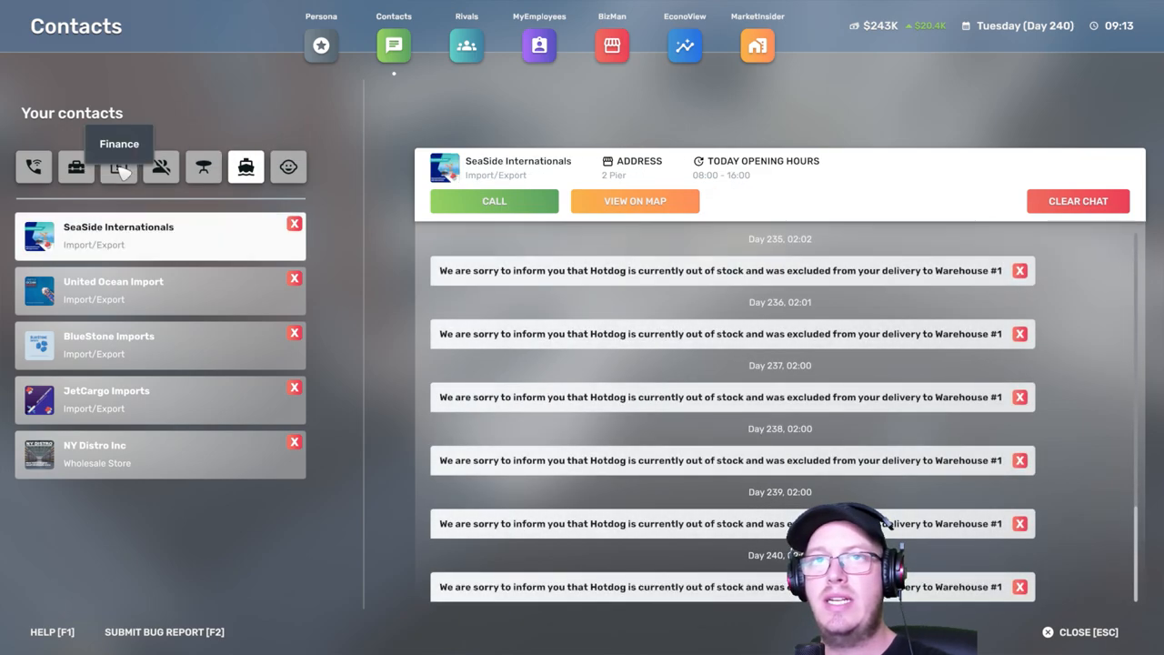
pyautogui.click(119, 167)
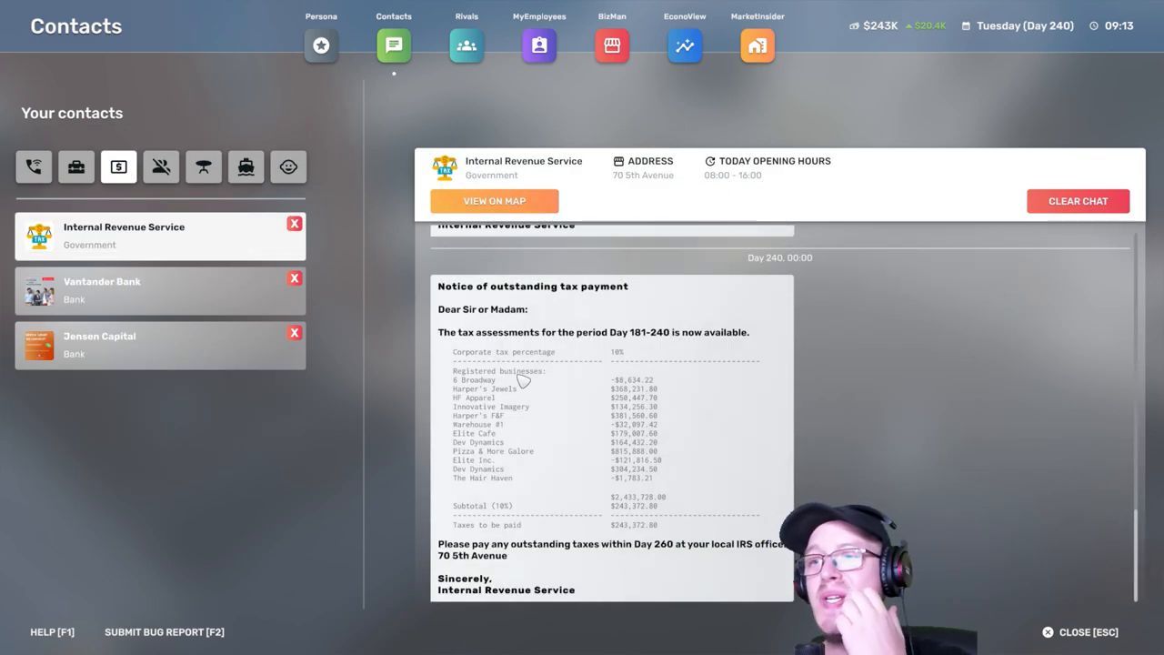
pyautogui.click(246, 168)
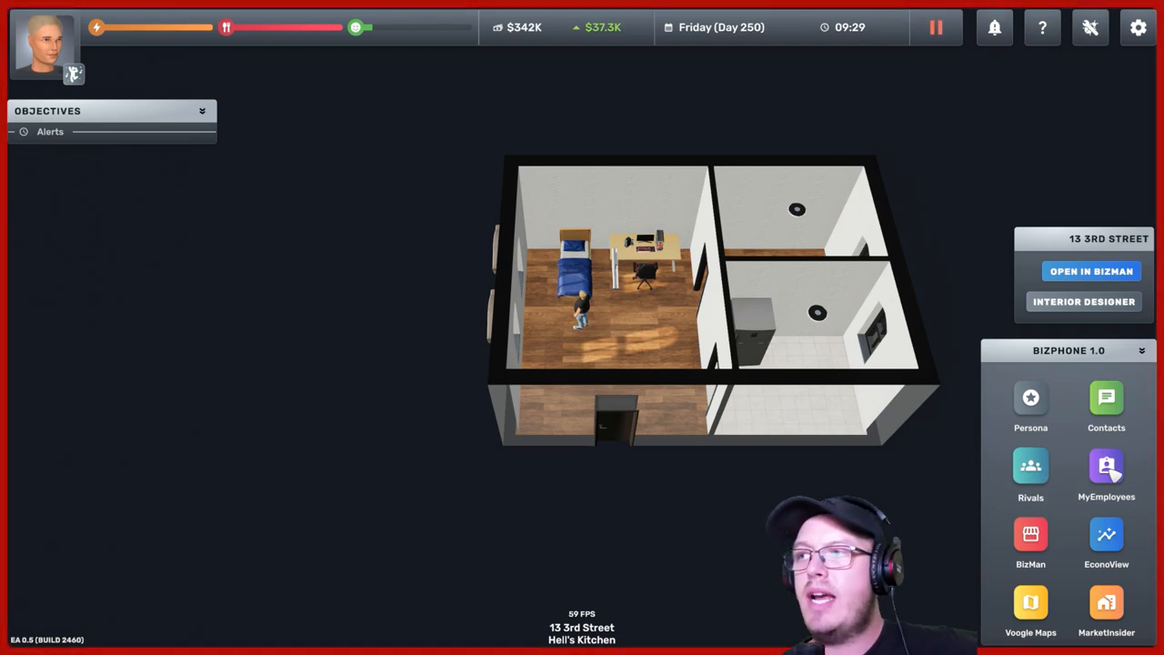
# Review the EconoView dashboard, the nine-business BizMan overview and the rivals leaderboard.
pyautogui.click(1105, 542)
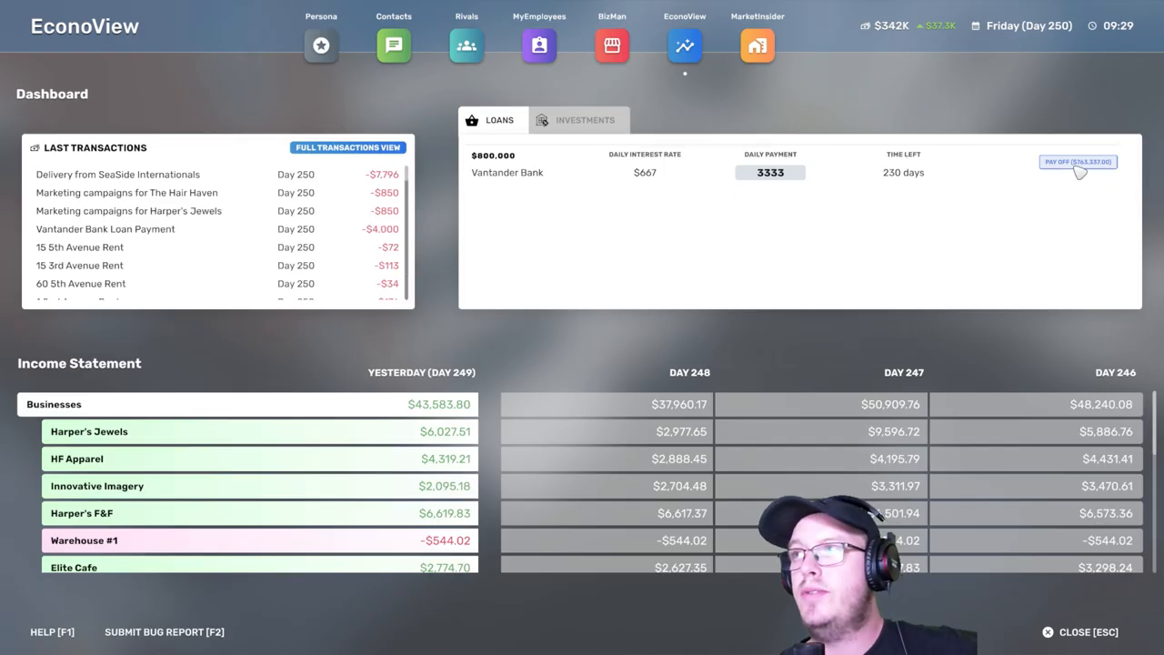
pyautogui.moveTo(990, 619)
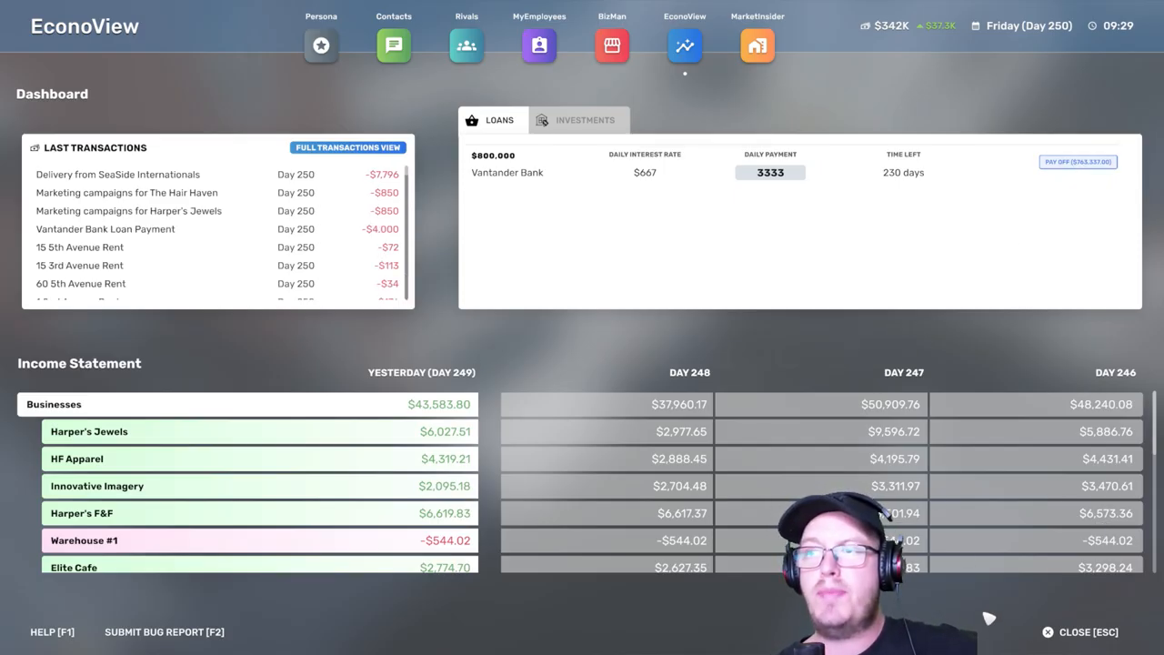
pyautogui.click(1080, 631)
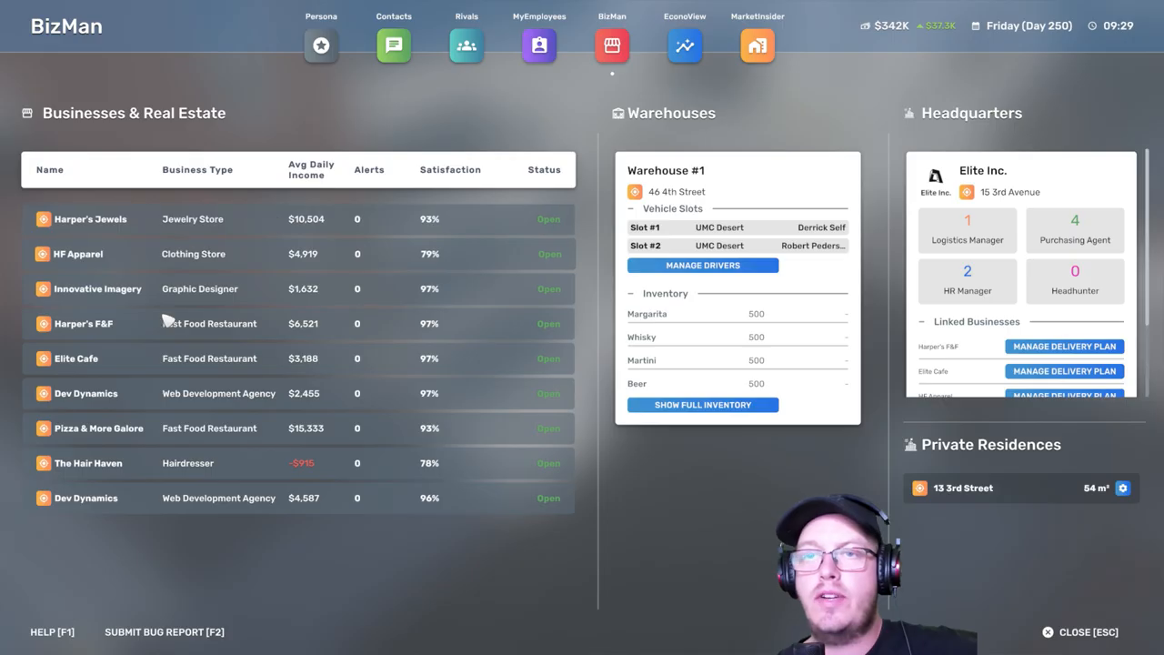
pyautogui.moveTo(337, 466)
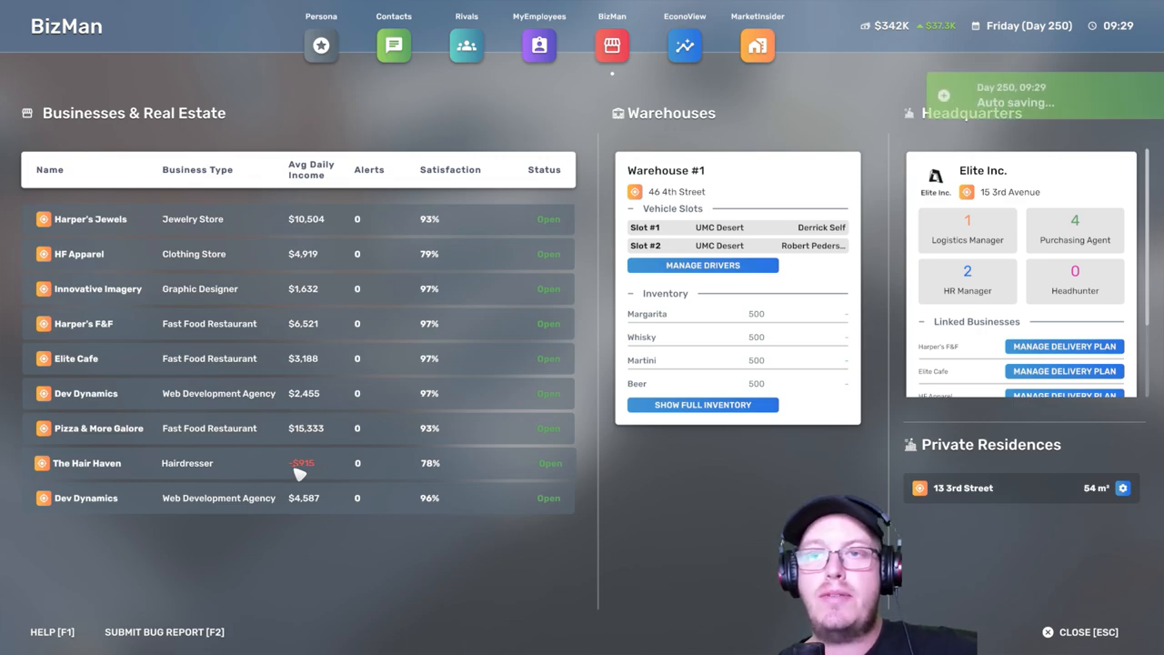
pyautogui.click(465, 46)
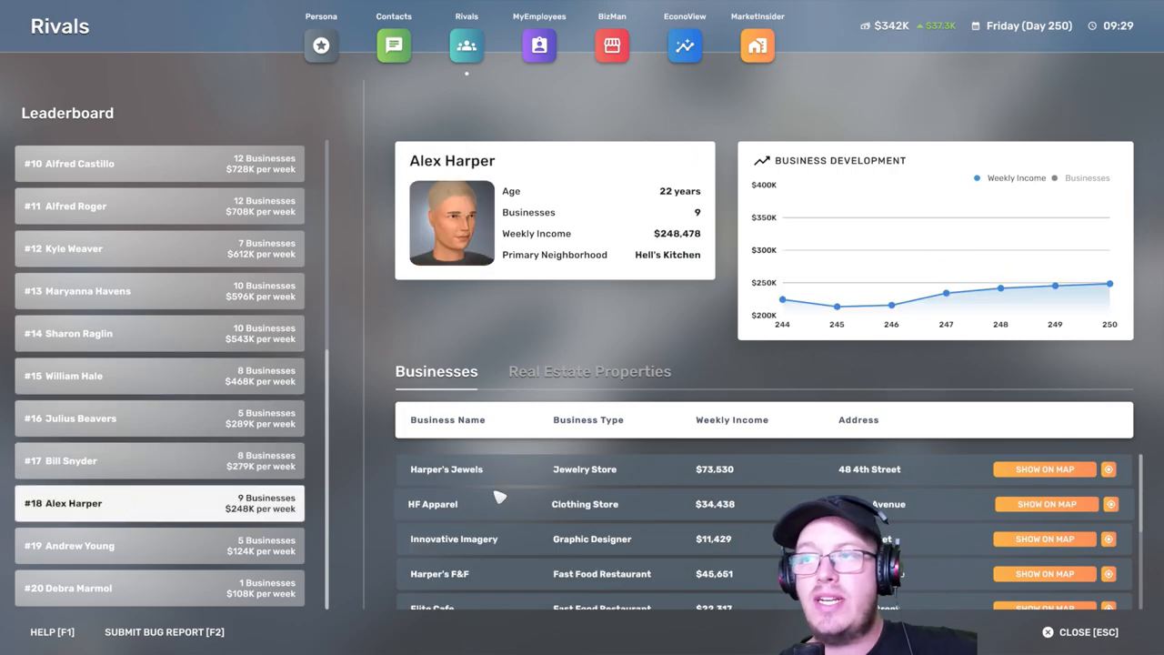
# Sort Alex Harper's own businesses by weekly income, putting The Hair Haven's loss first.
pyautogui.click(731, 419)
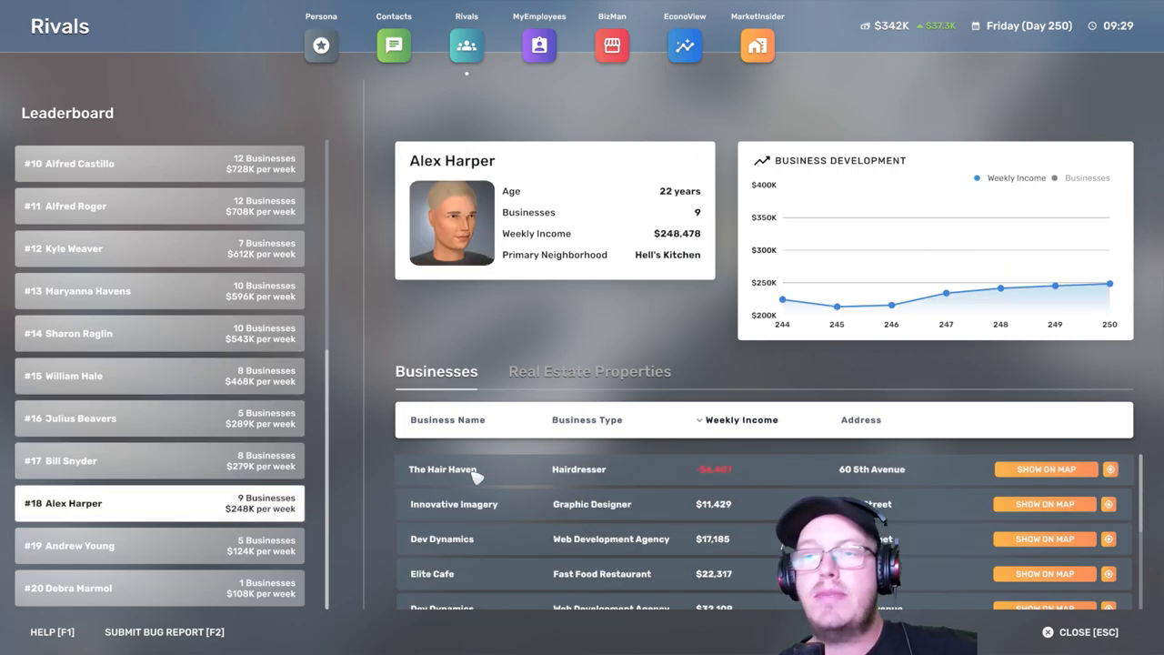
pyautogui.moveTo(658, 495)
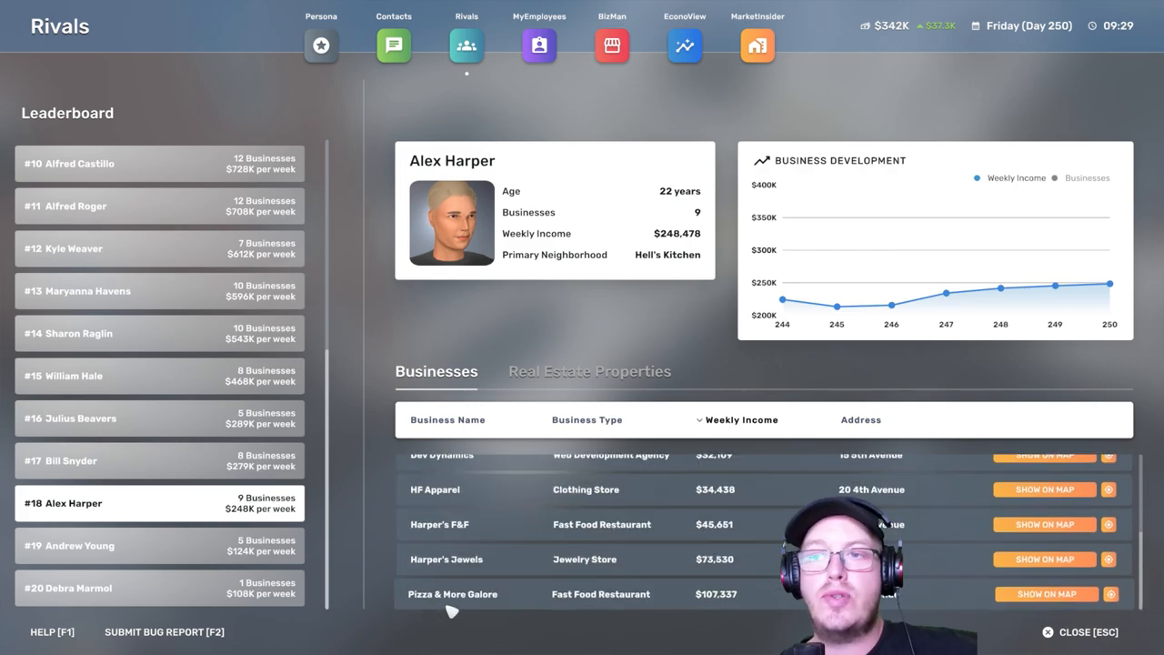
pyautogui.moveTo(511, 608)
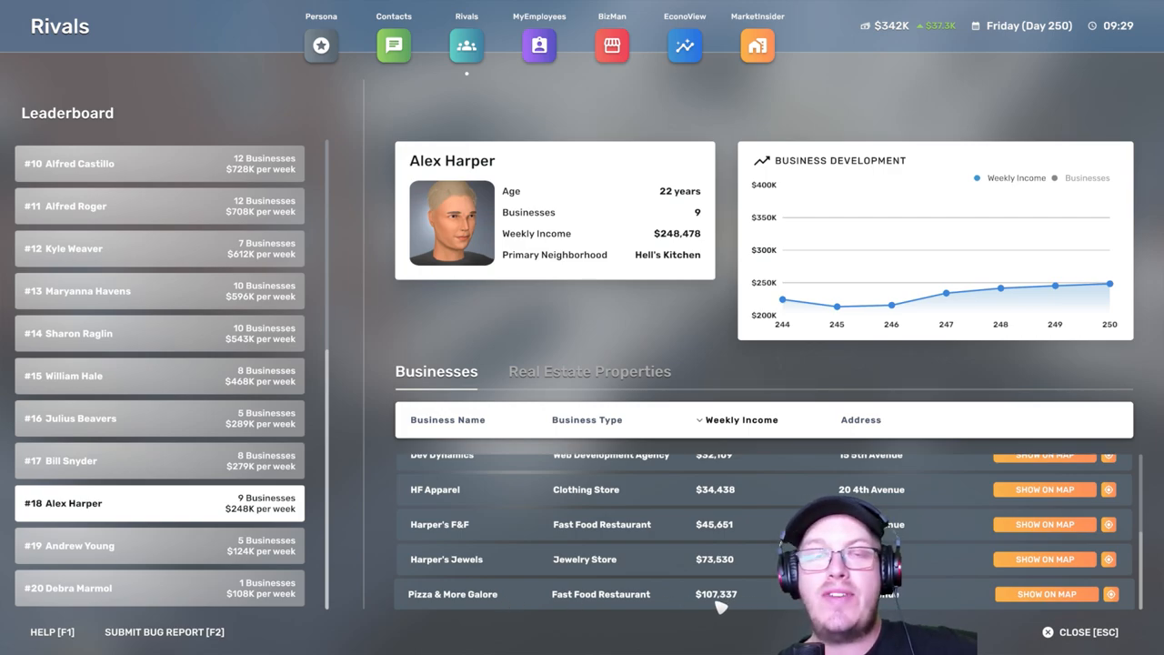
pyautogui.moveTo(662, 316)
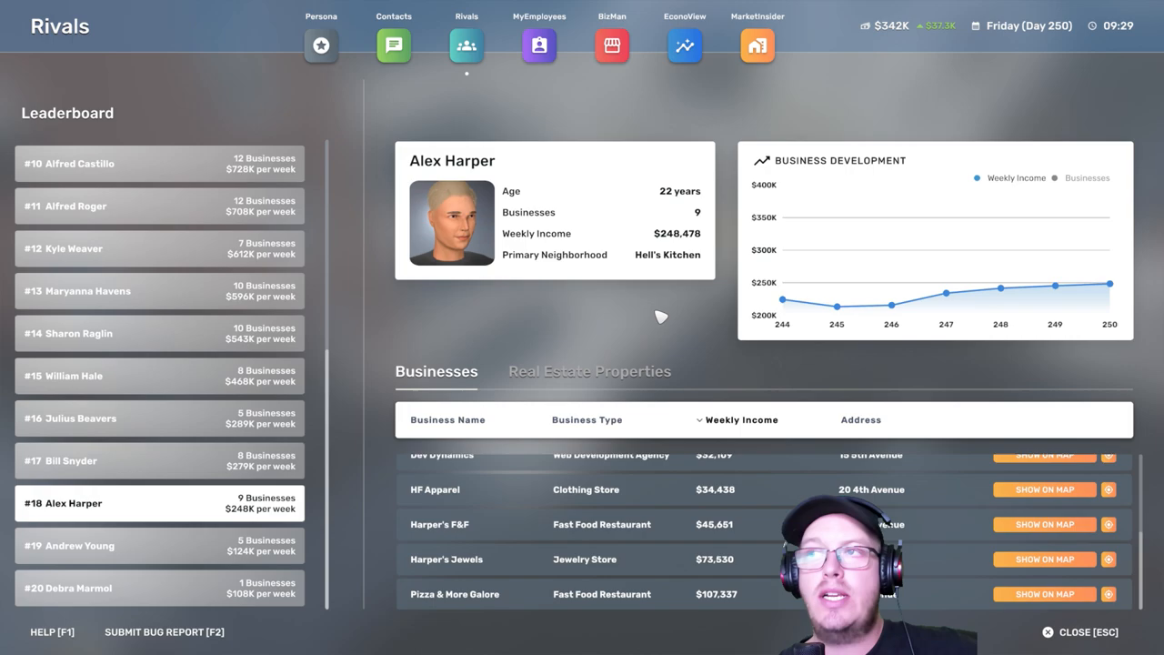
# Check the Persona page's $4.26M net worth and 23 of 99 goals, then return to the apartment.
pyautogui.click(320, 45)
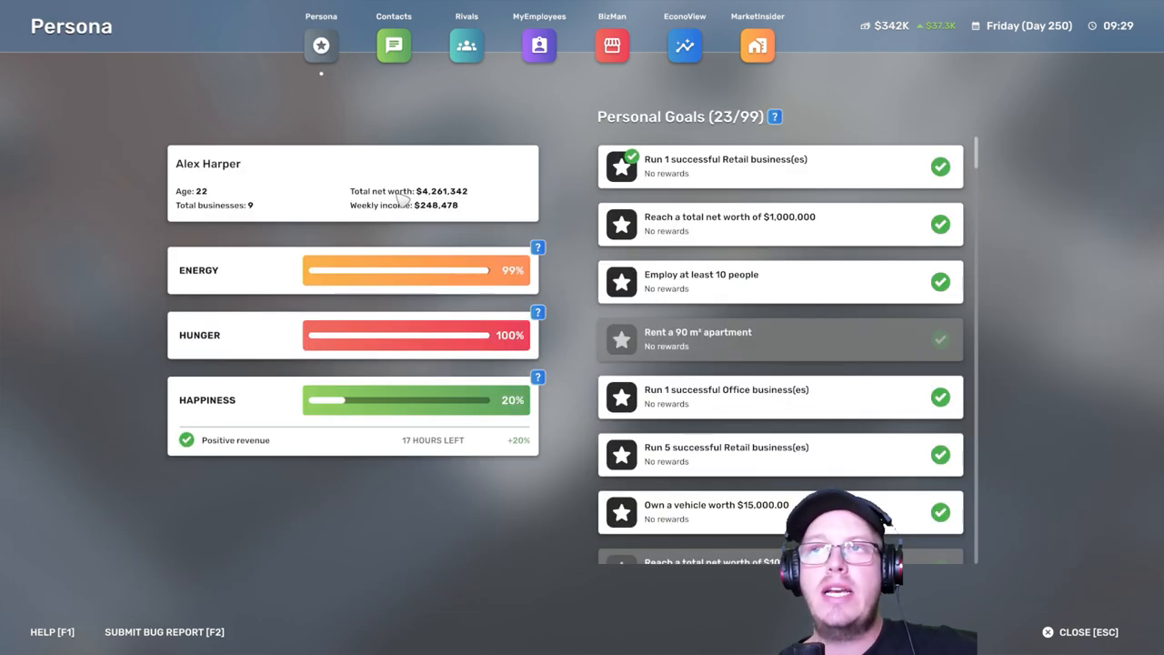
pyautogui.moveTo(404, 204)
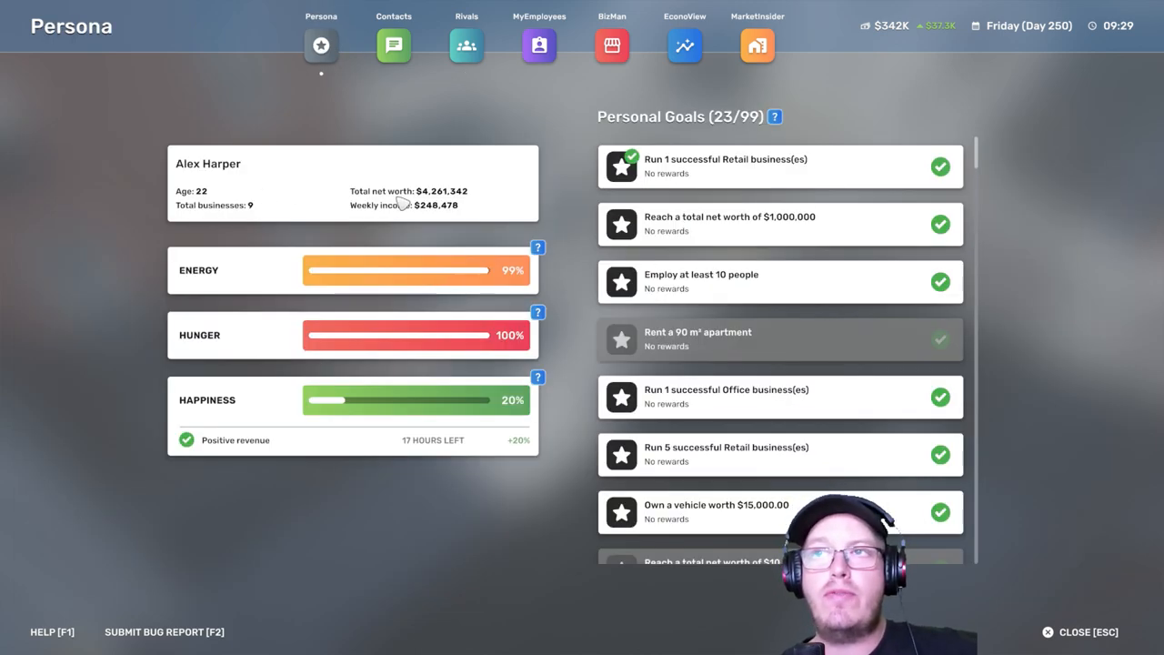
pyautogui.moveTo(421, 222)
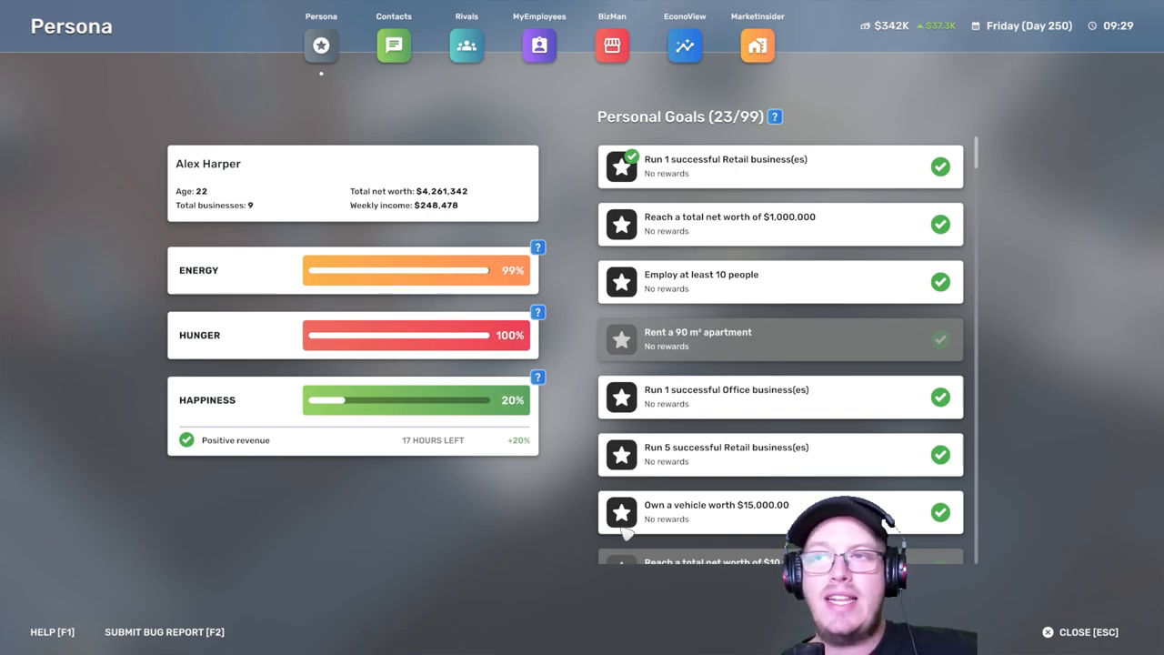
pyautogui.click(1080, 631)
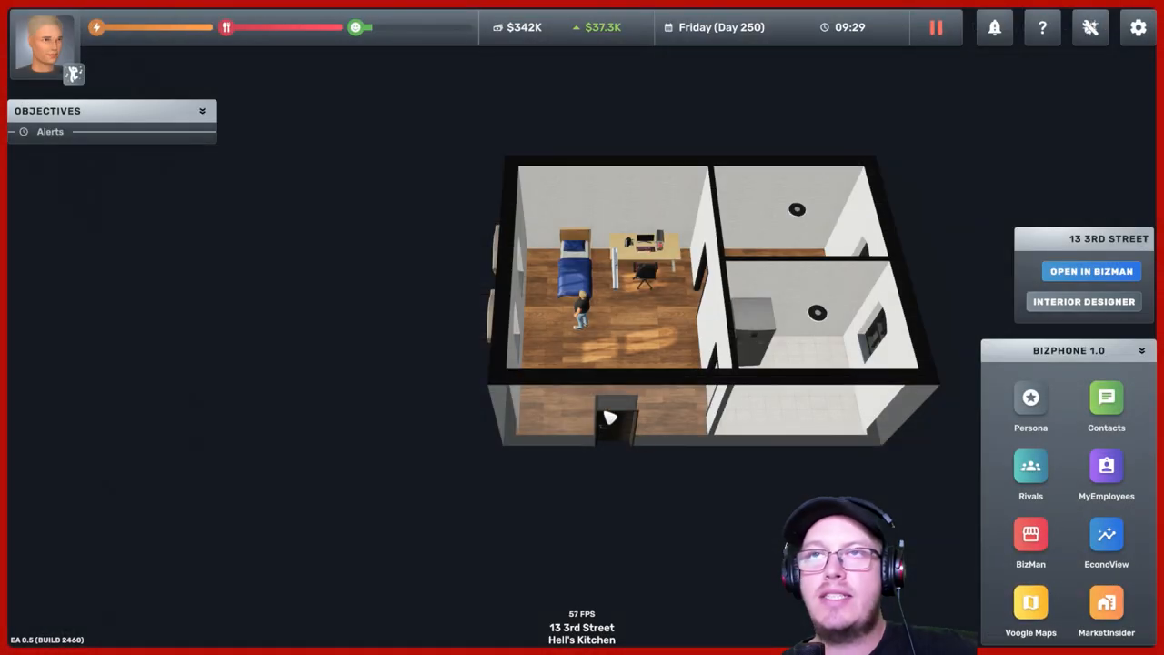